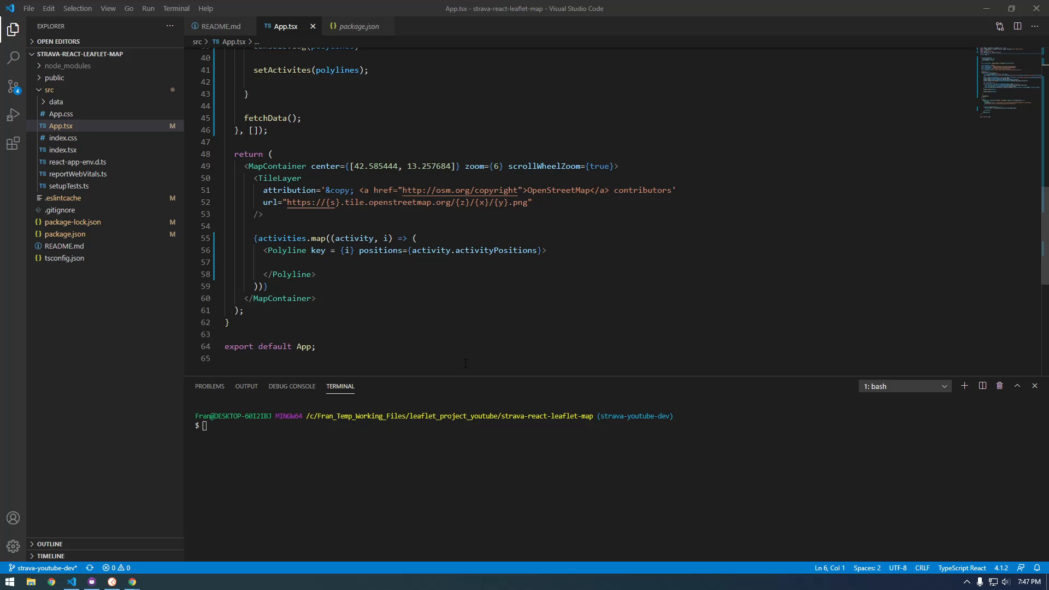
- Add a Popup with an h2 "Name: " + activity.activityName inside each Polyline and format the document
click(341, 261)
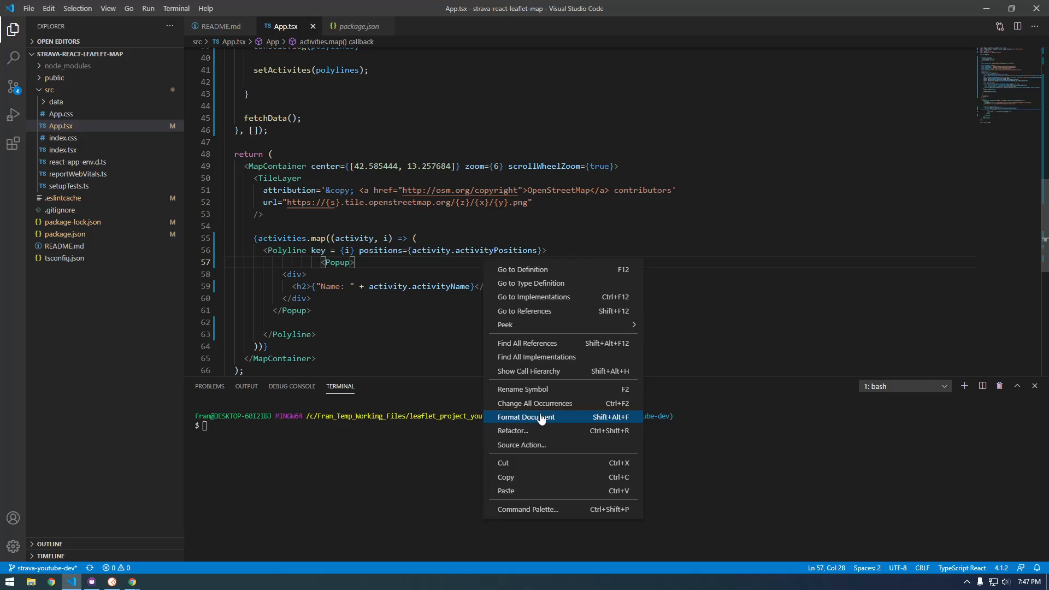
click(527, 416)
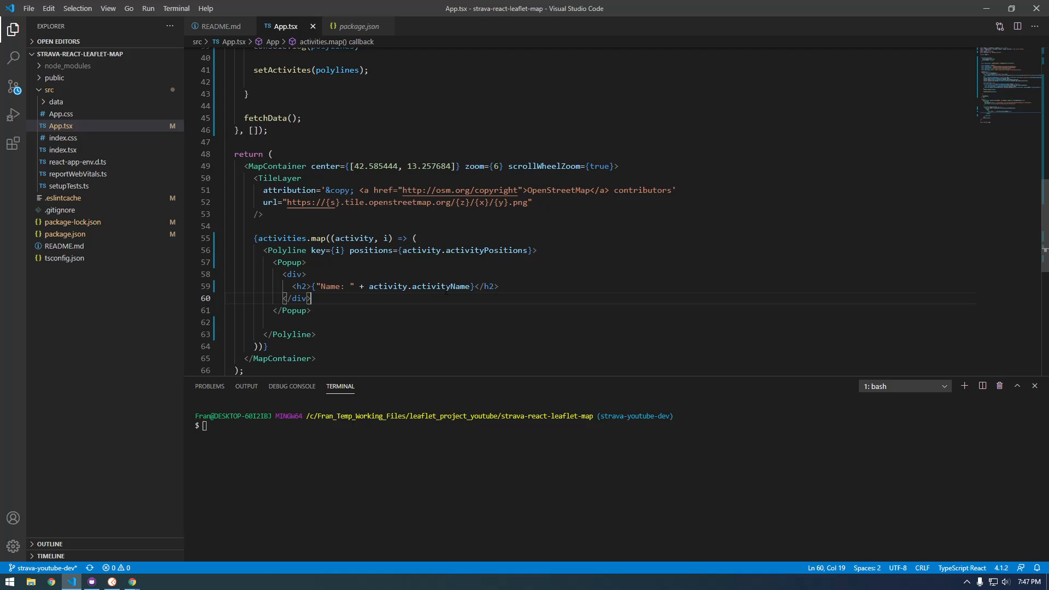
double_click(354, 238)
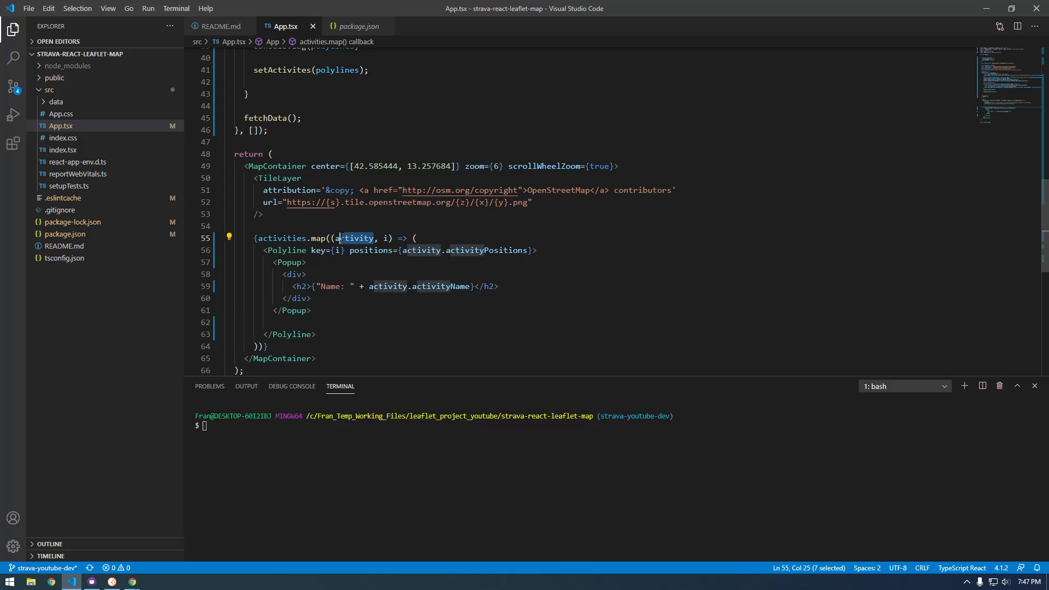
double_click(440, 286)
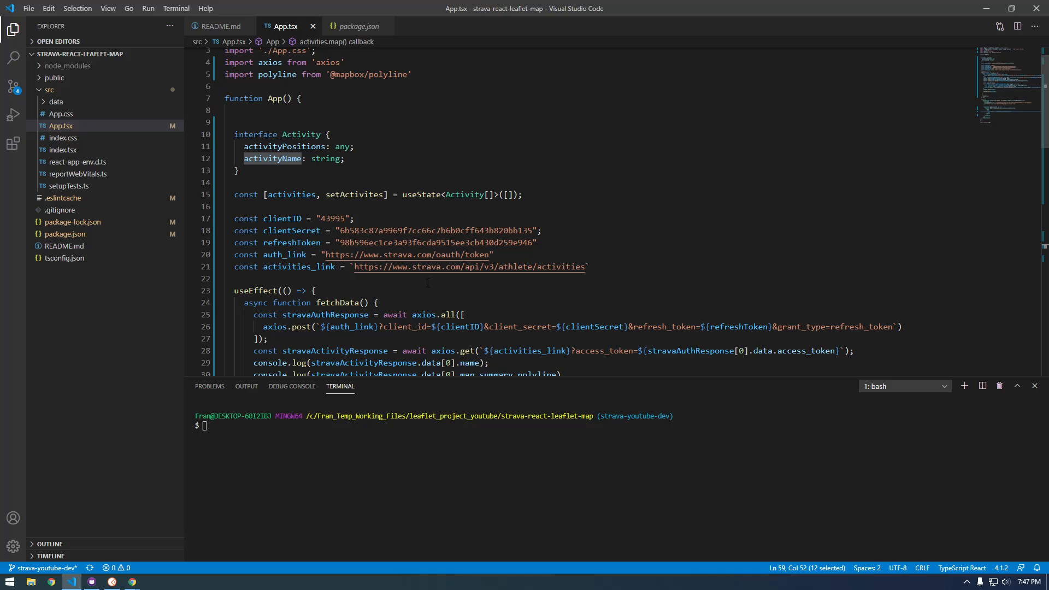
scroll(down, 3)
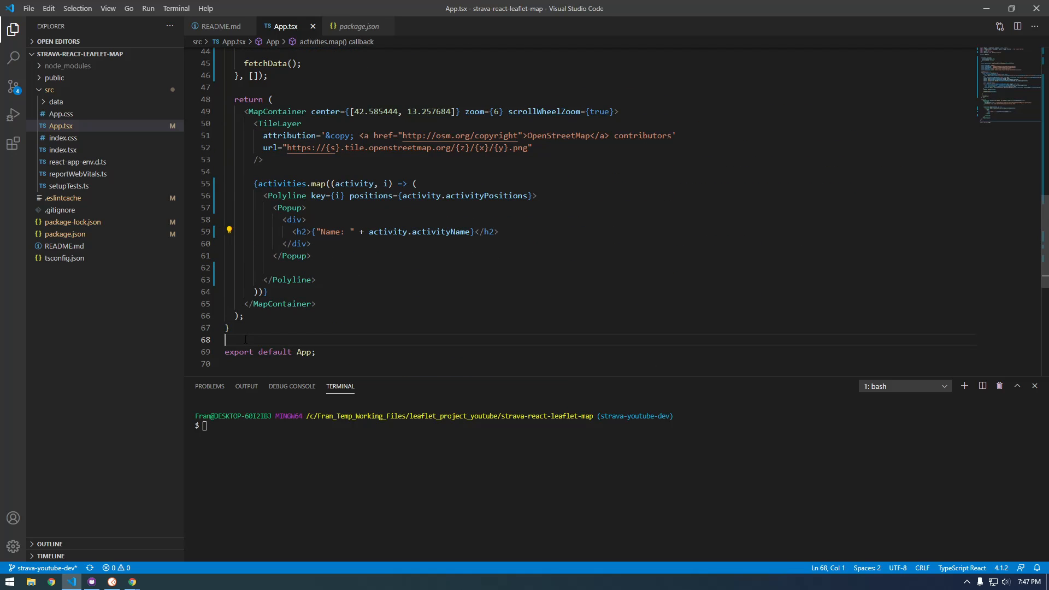
- Start the app with npm start, check the route popup reads Lunch Run, and show the DevTools console
text(npm start)
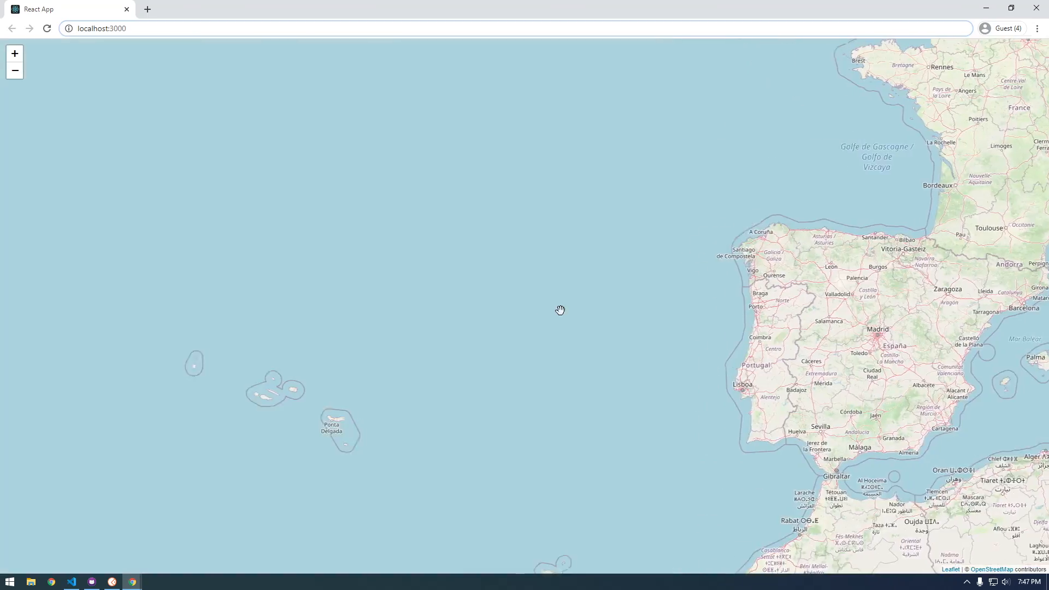
drag(560, 309, 422, 315)
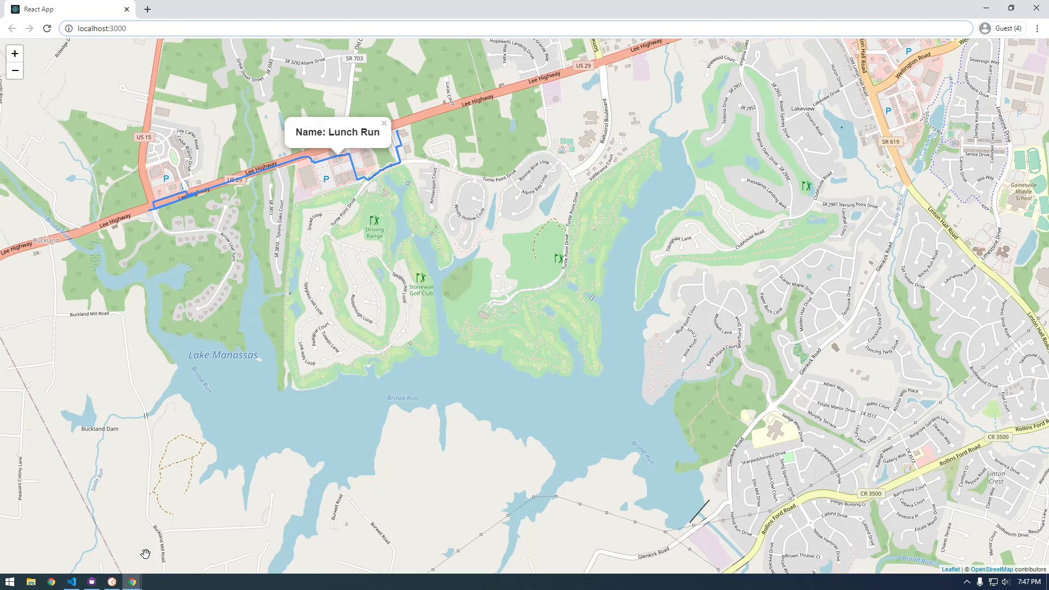
click(384, 123)
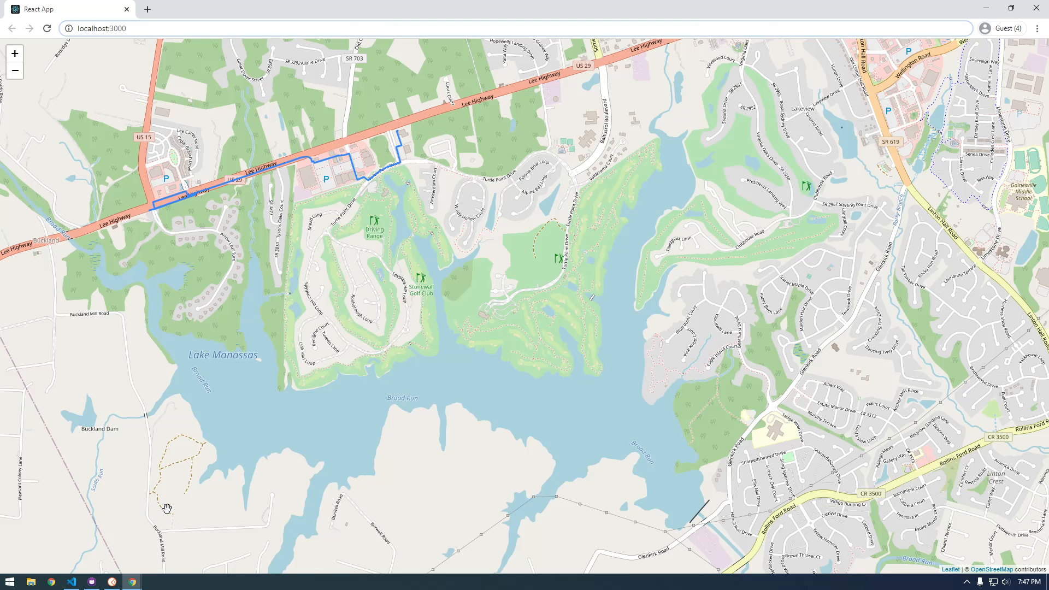
key(F12)
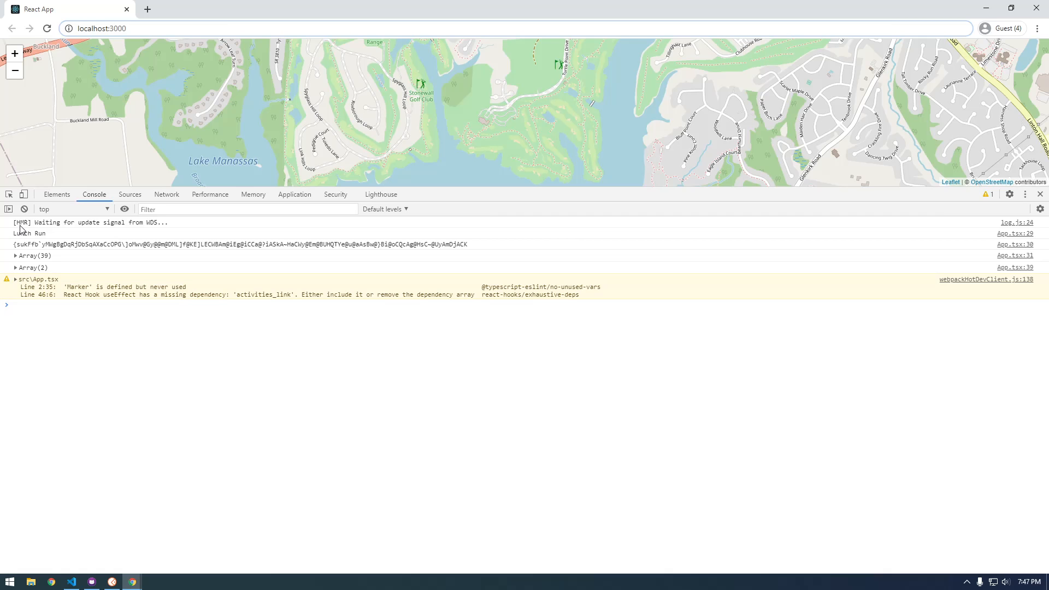
- Duplicate the name log line as console.log(stravaActivityResponse.data[0]) to log the whole first activity
click(70, 580)
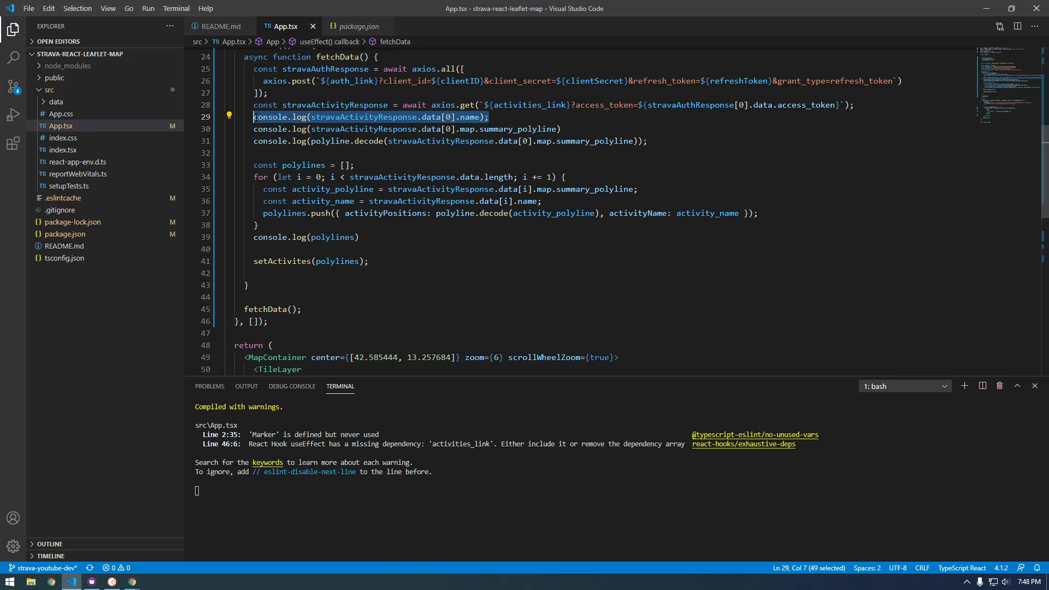
key(Enter)
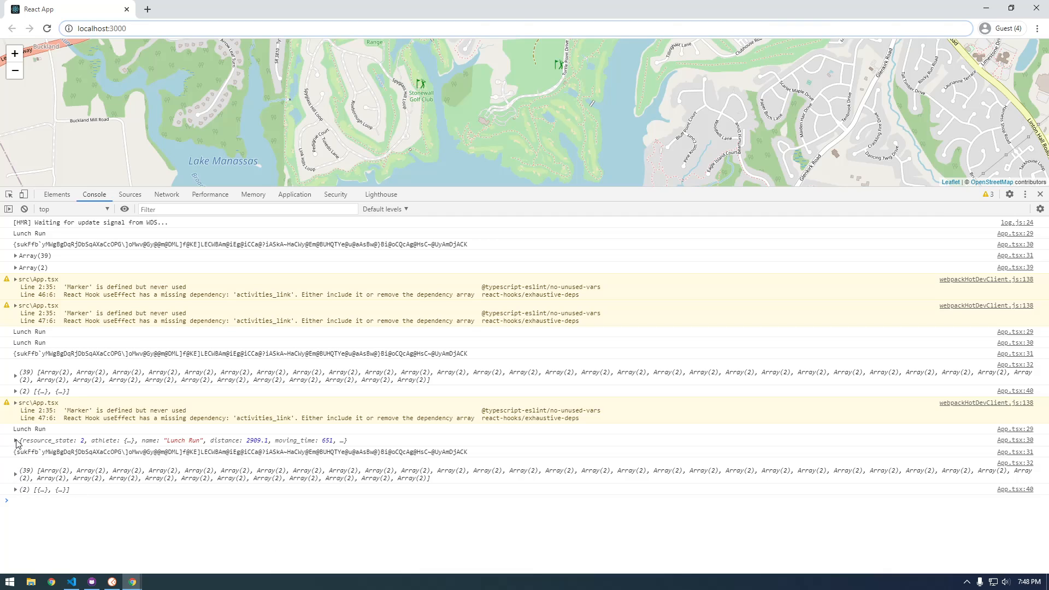
- Expand the logged activity object and locate its total_elevation_gain field of 16.1
click(15, 441)
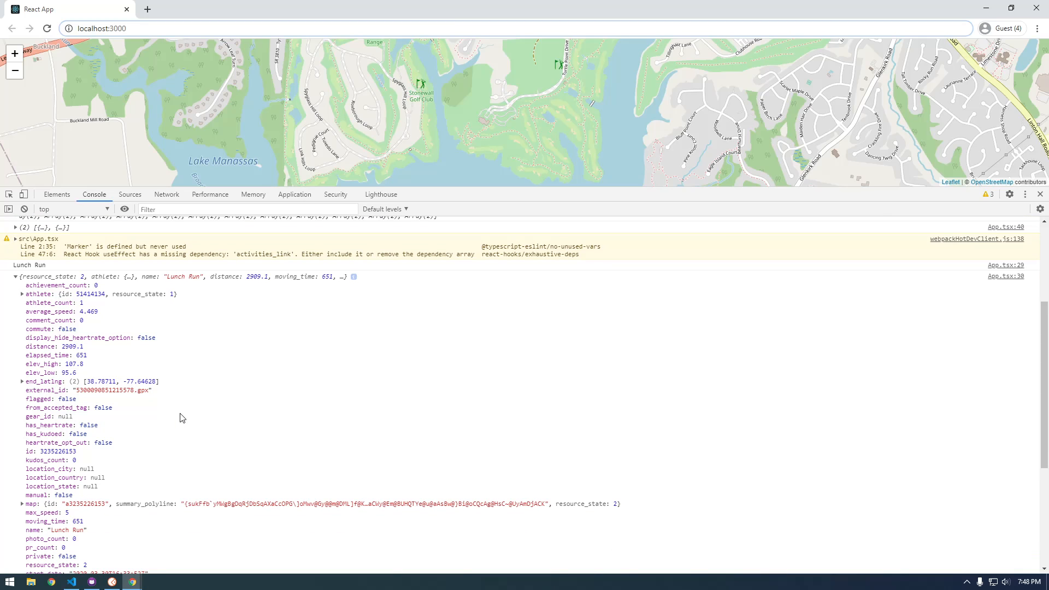
mouse_move(92, 449)
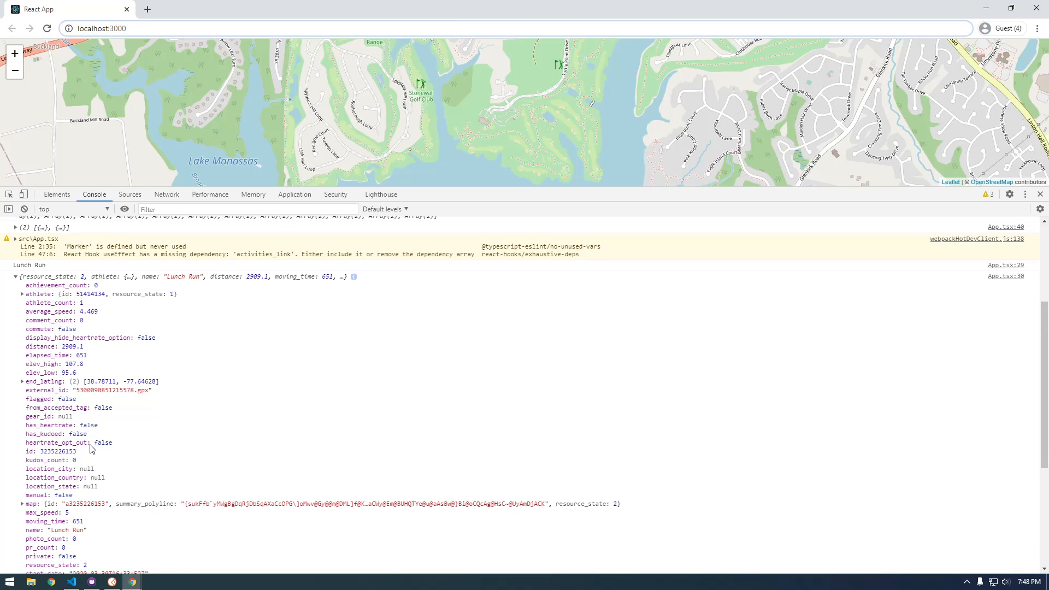
scroll(down, 3)
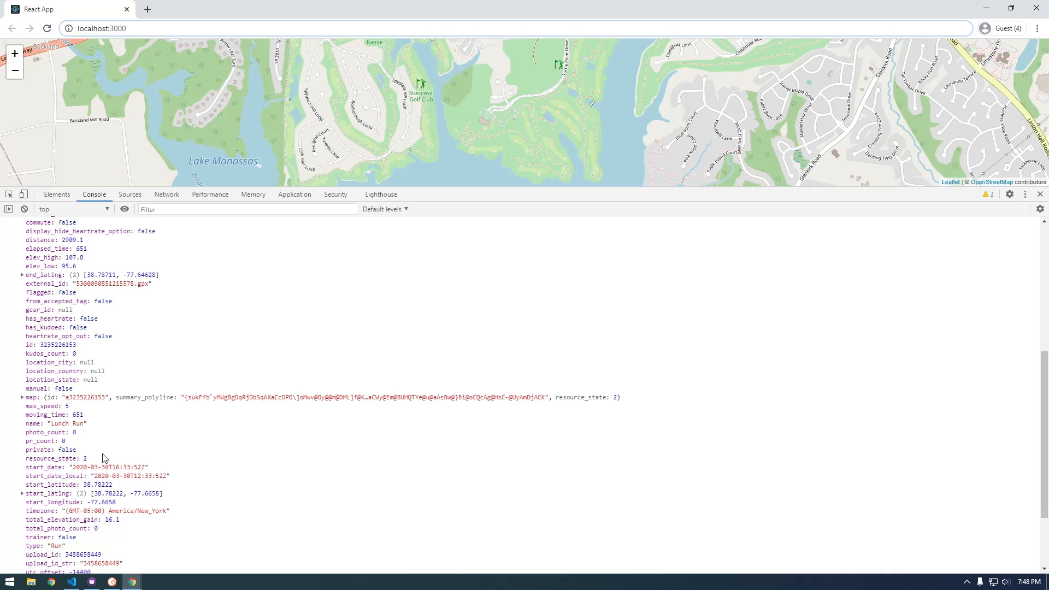
scroll(down, 3)
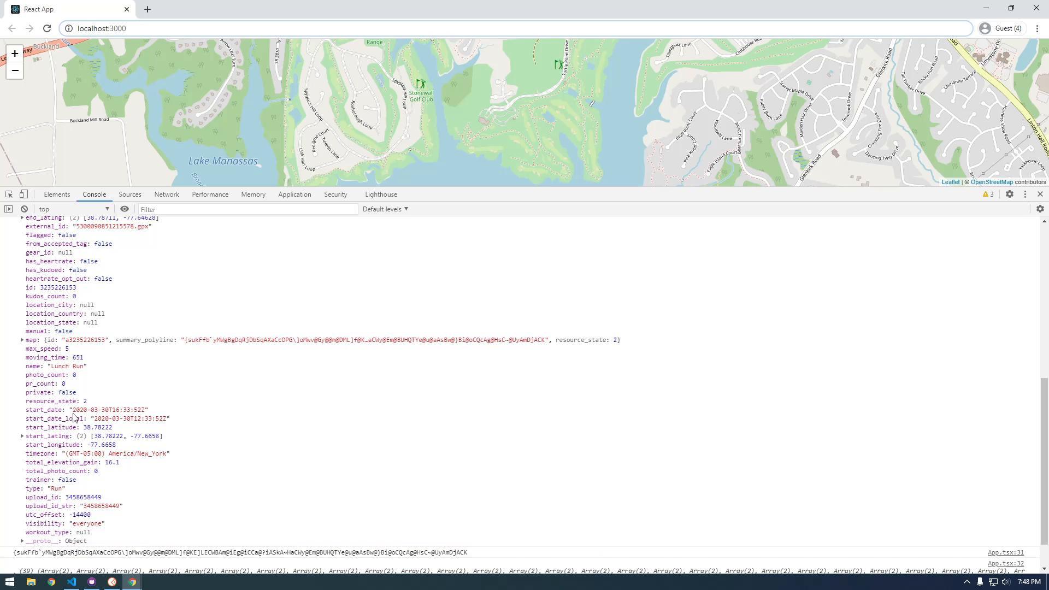
mouse_move(60, 447)
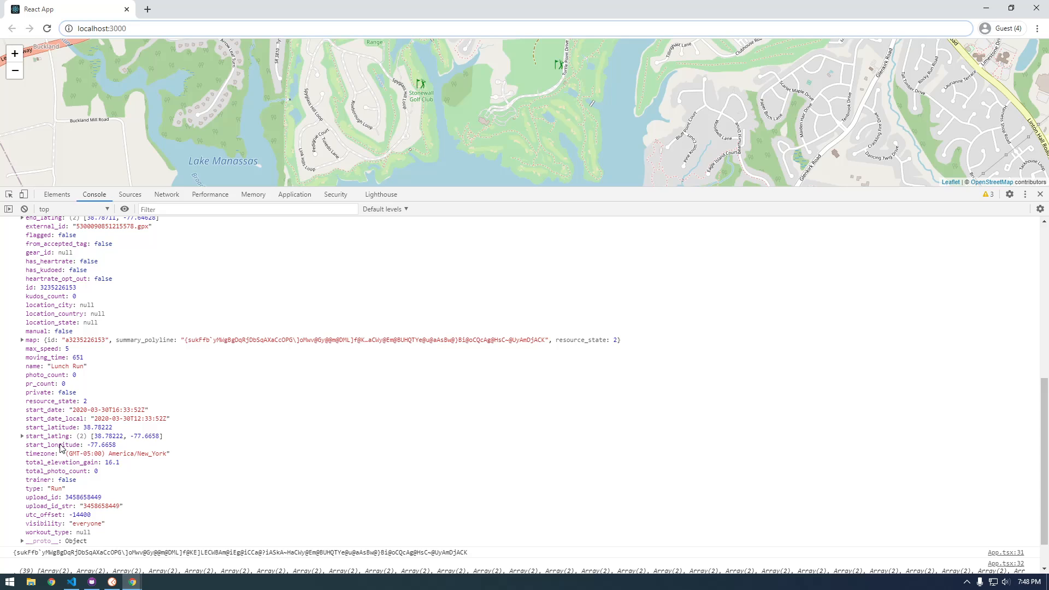
mouse_move(323, 94)
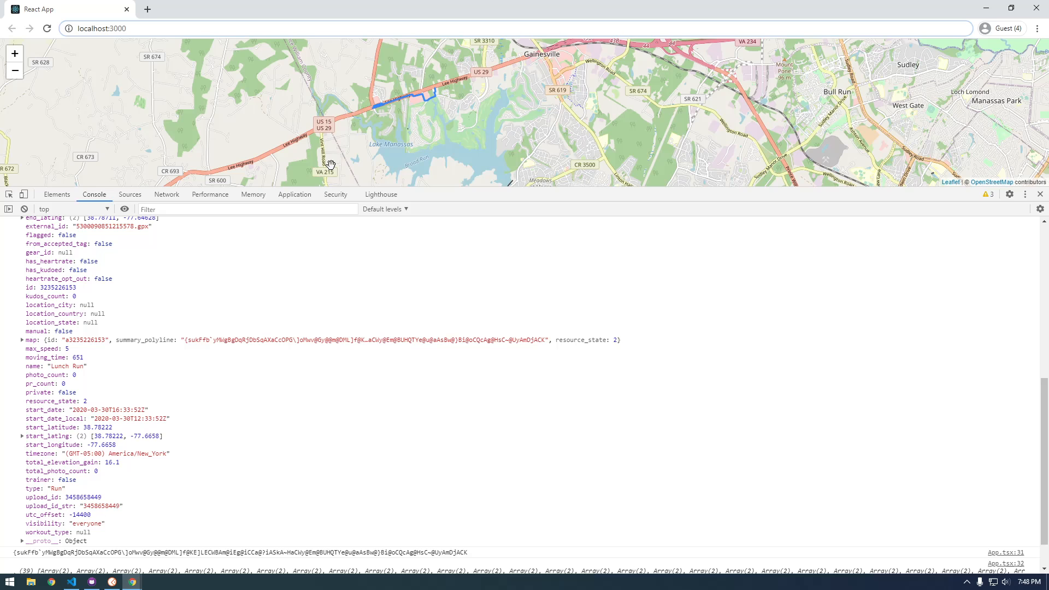
mouse_move(413, 98)
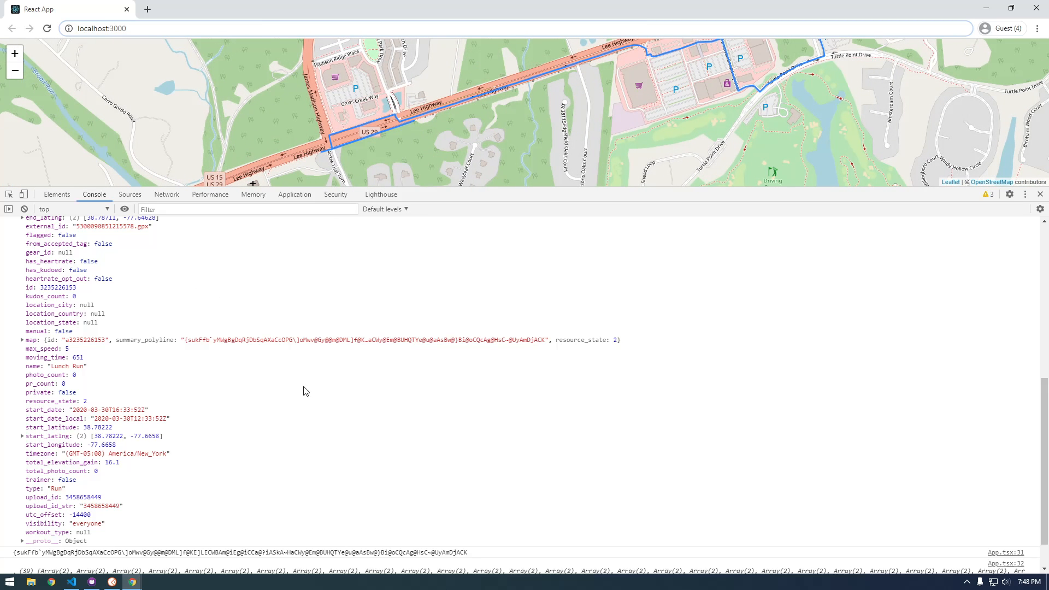
mouse_move(92, 472)
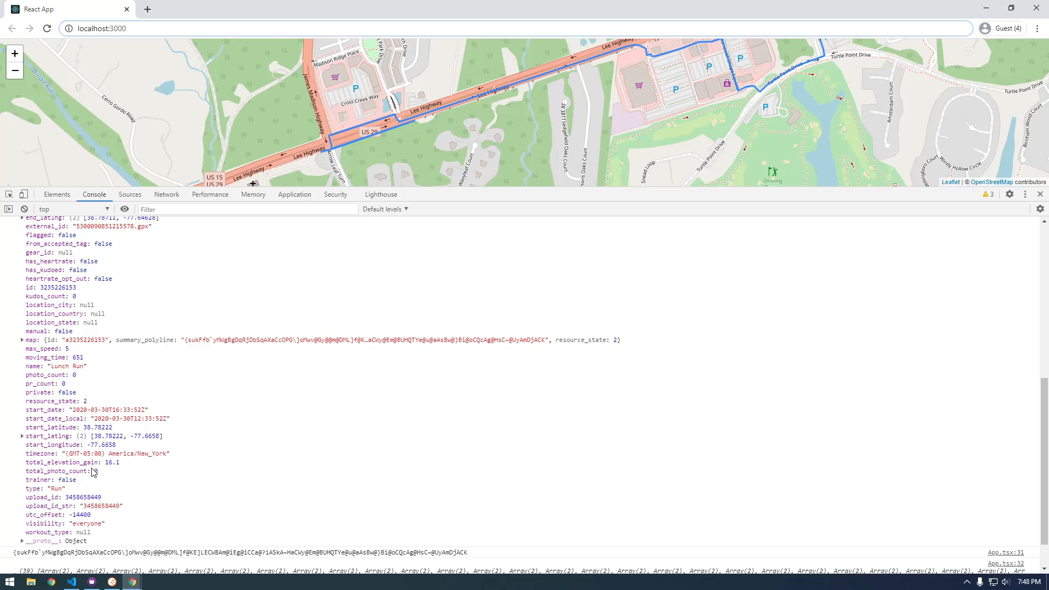
double_click(53, 462)
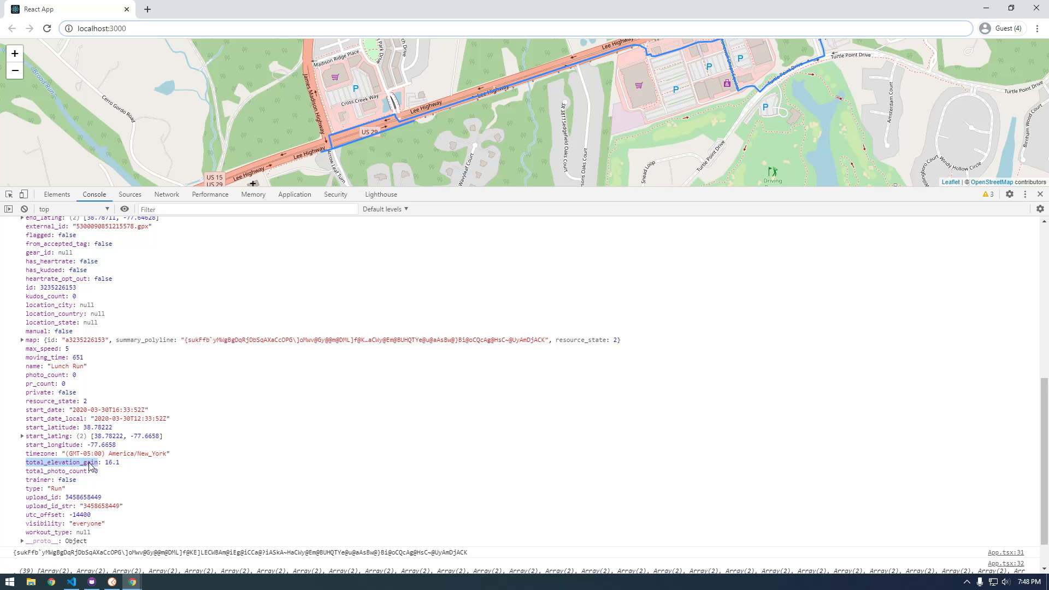
mouse_move(111, 476)
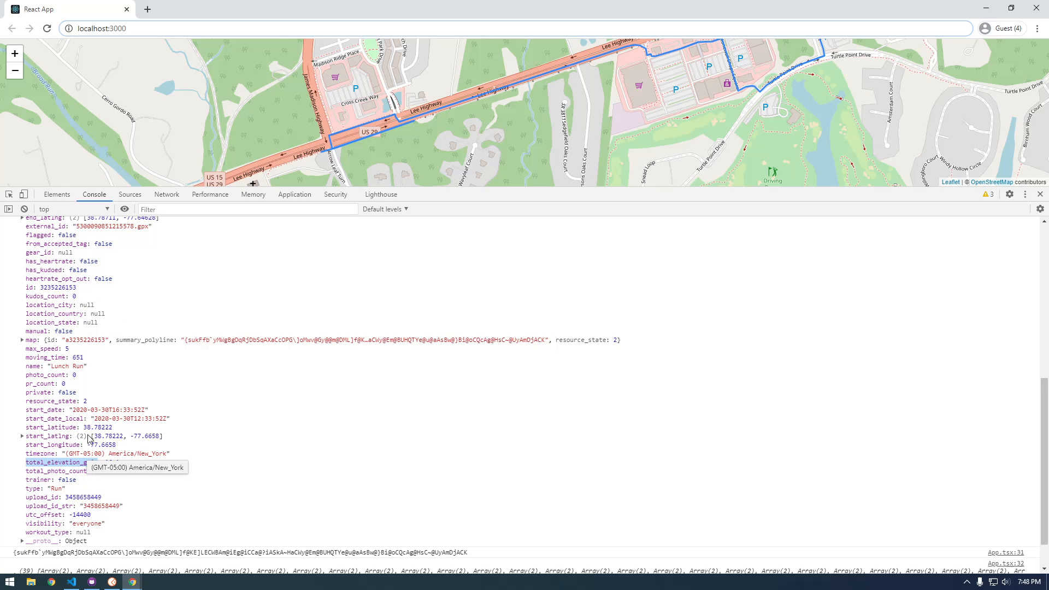
mouse_move(70, 581)
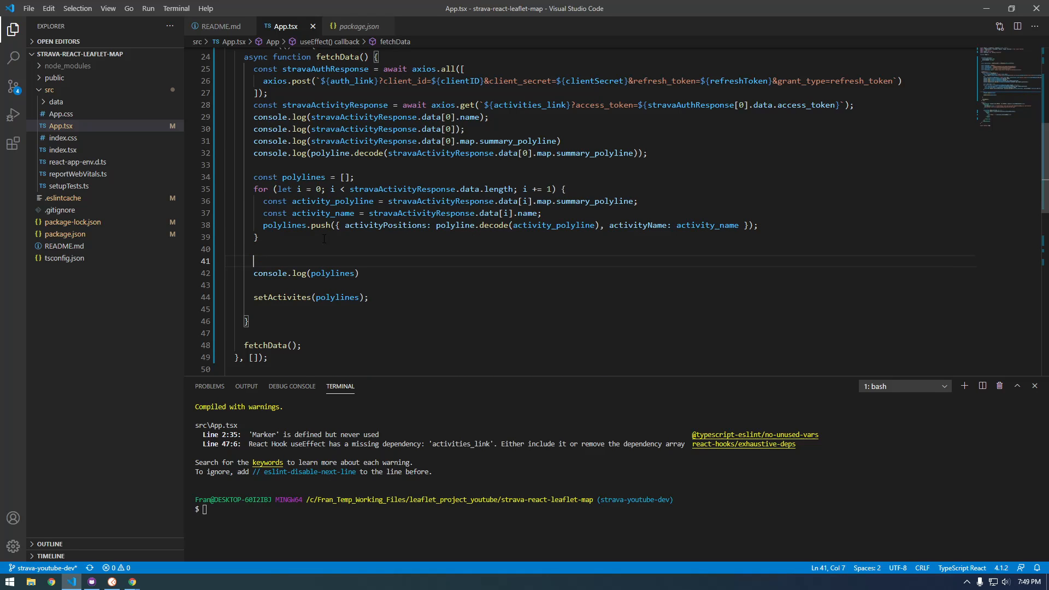
- Declare const activity_elevation = stravaActivityResponse.data[i].name in the activity loop as a starting copy
text(total_elevation_gain)
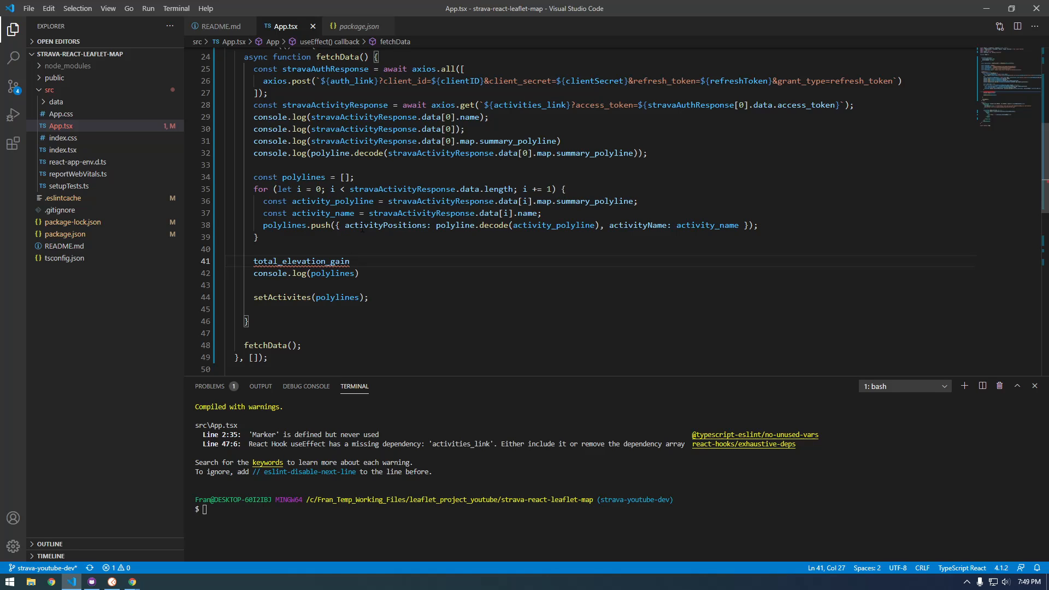
mouse_move(362, 225)
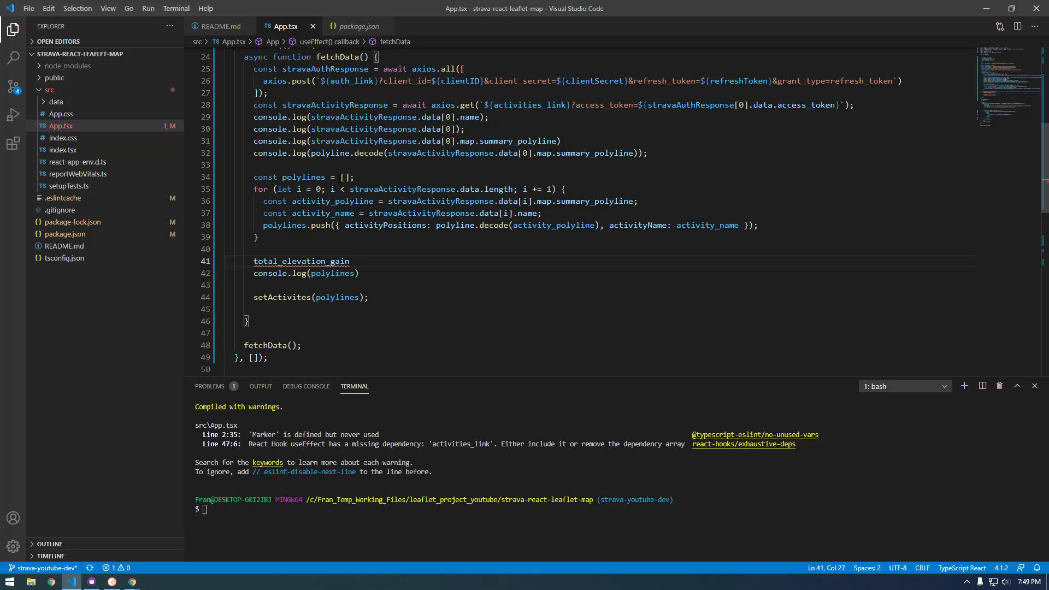
double_click(384, 225)
text(, activityElevation:)
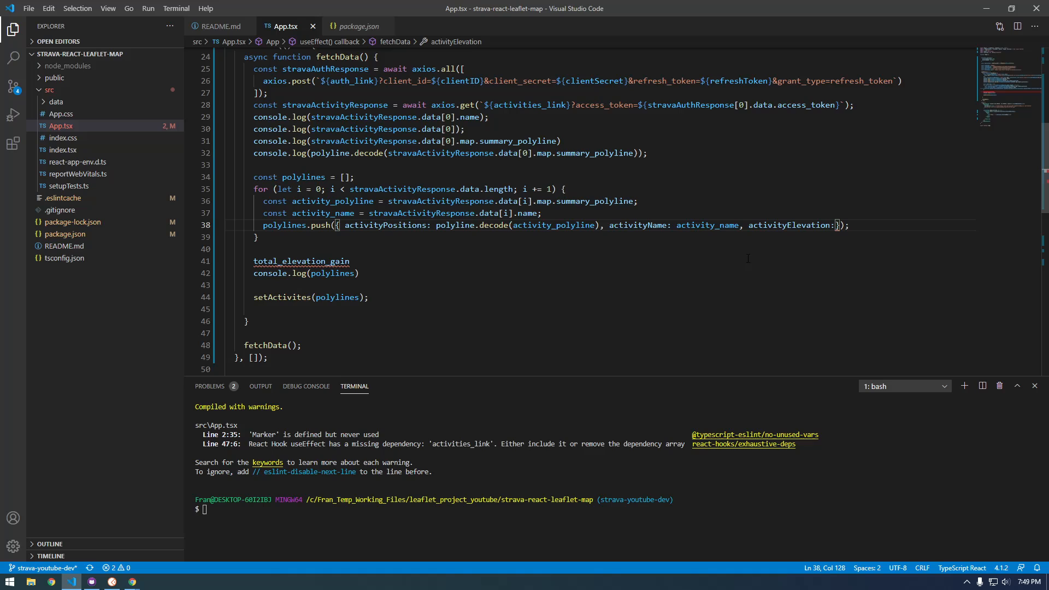
text(" ")
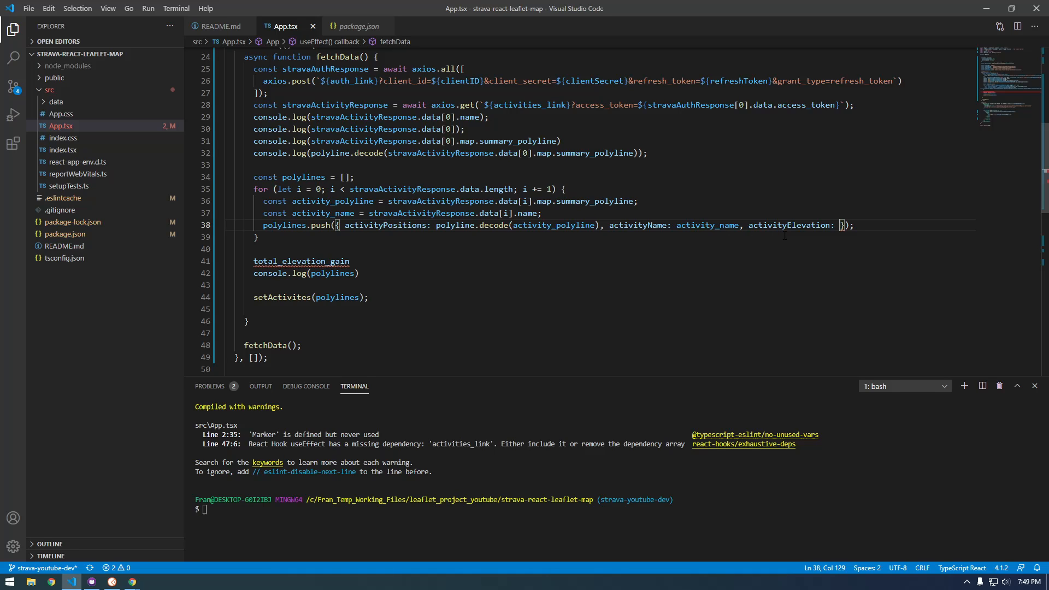
text(conse activti)
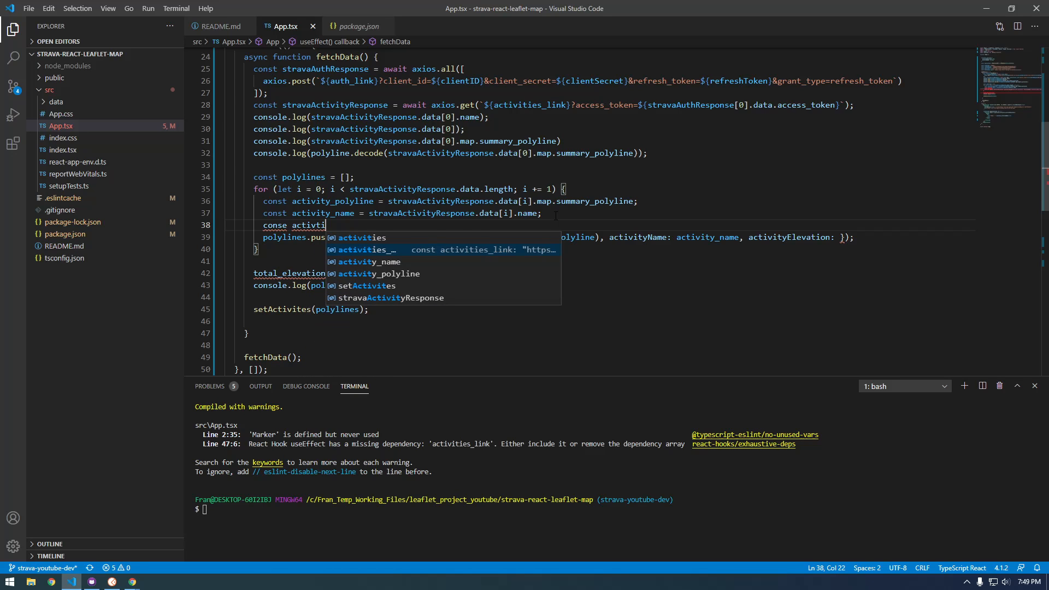
text(y)
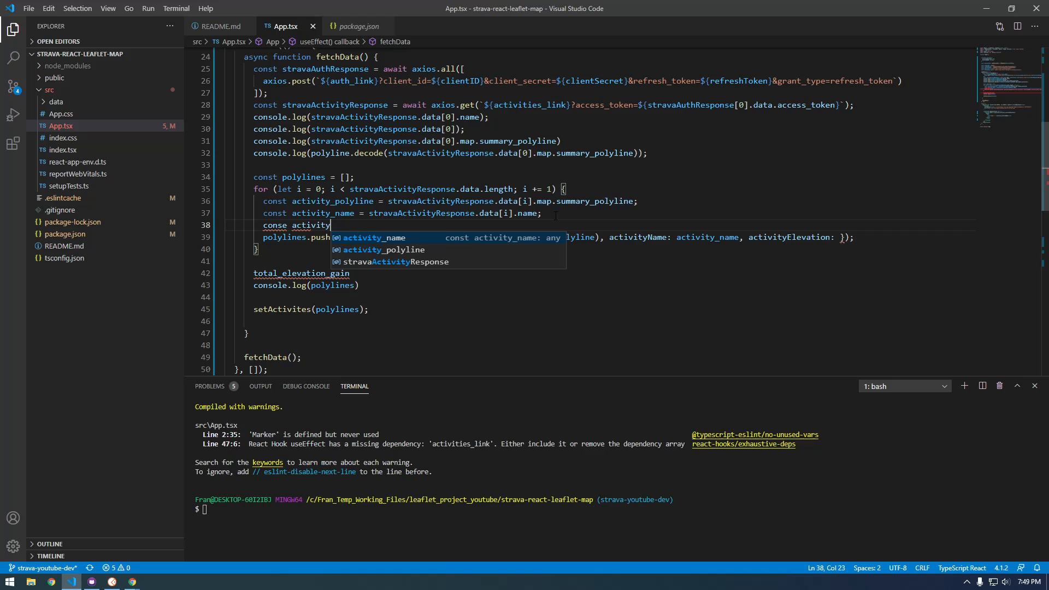
text(_elevation)
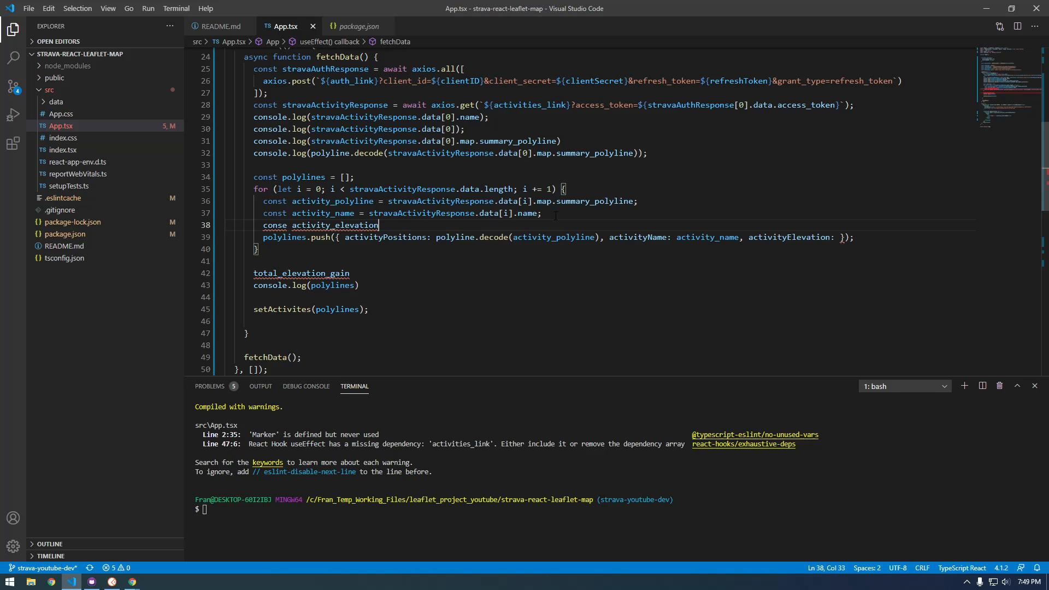
text(=)
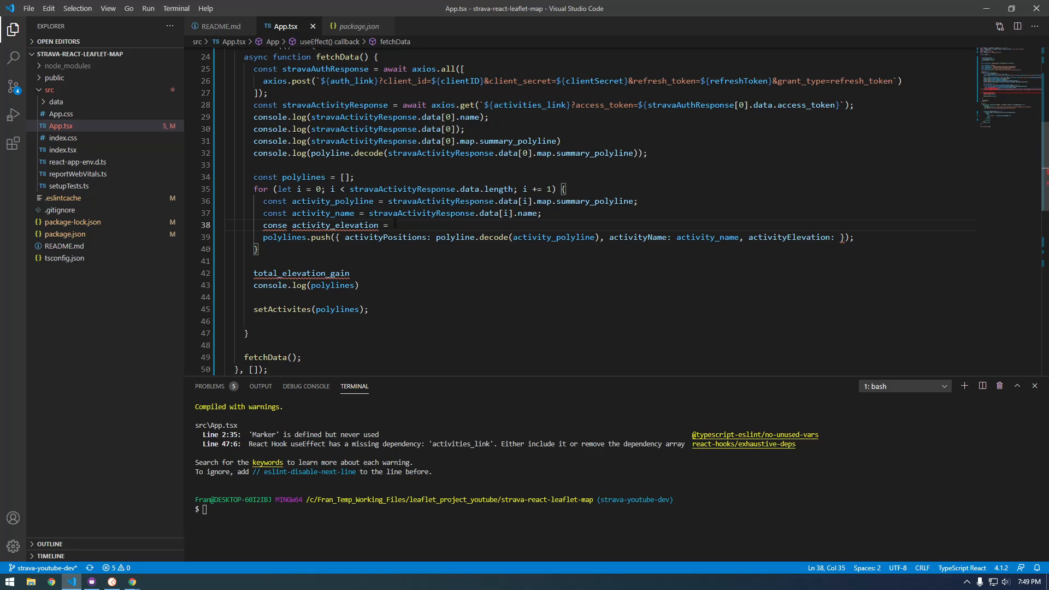
drag(368, 213, 539, 213)
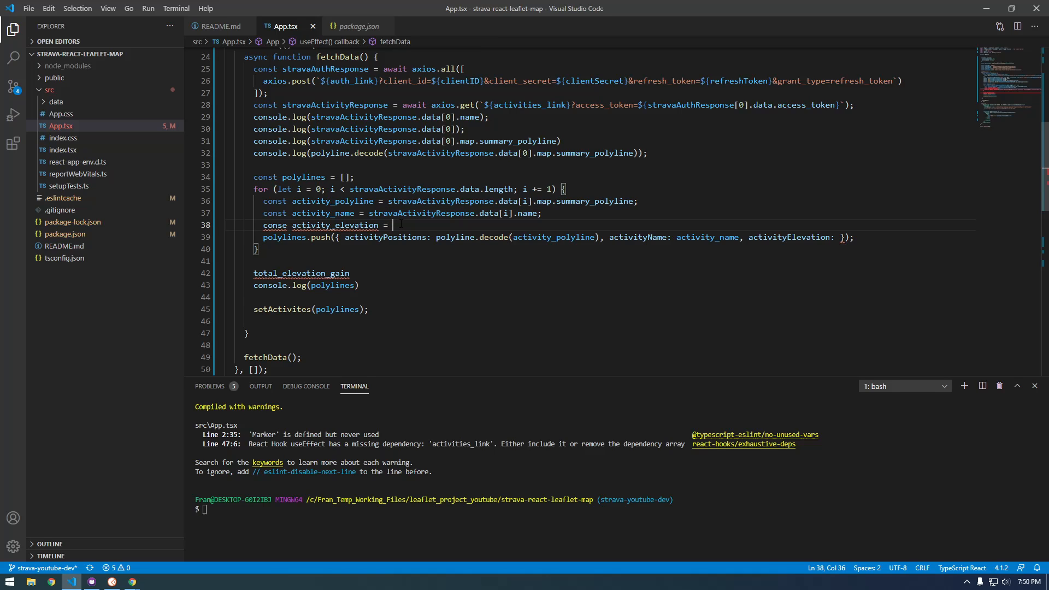
text(stravaActivityResponse.data[i].name)
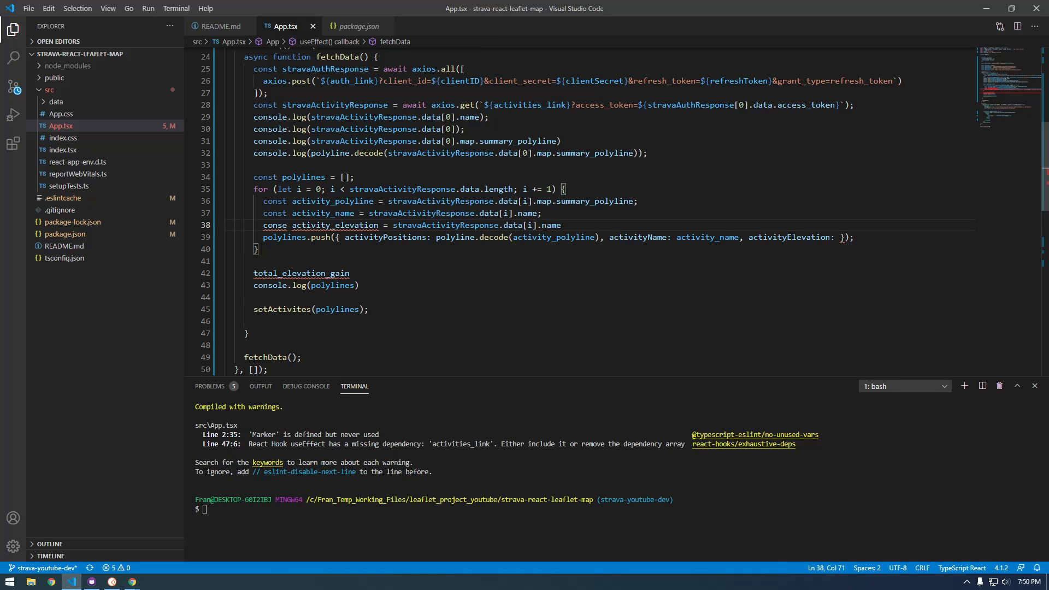
- Change it to read total_elevation_gain and pass activityElevation: activity_elevation in polylines.push
double_click(551, 225)
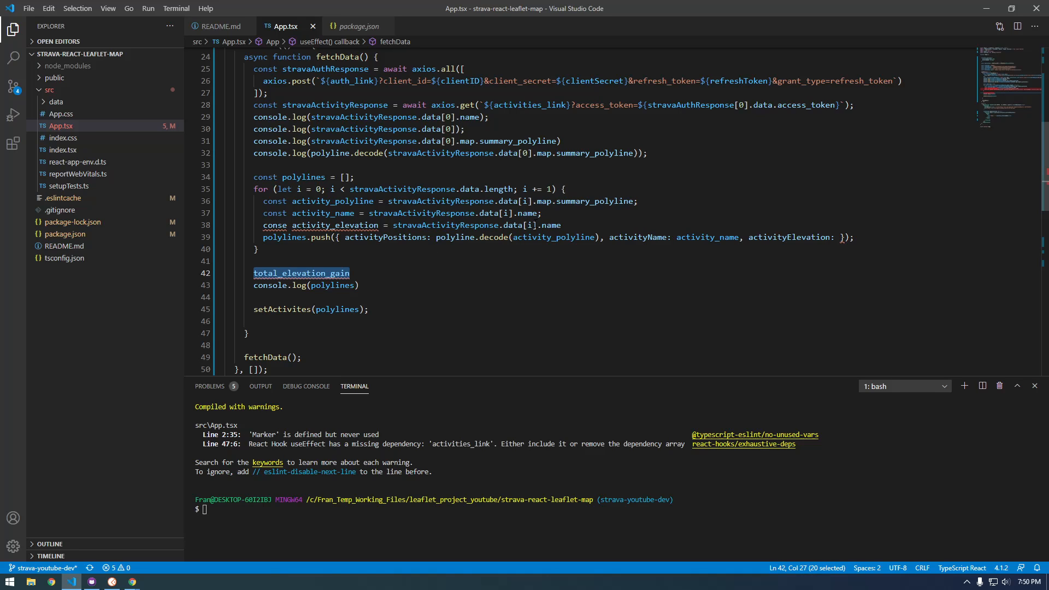
double_click(550, 225)
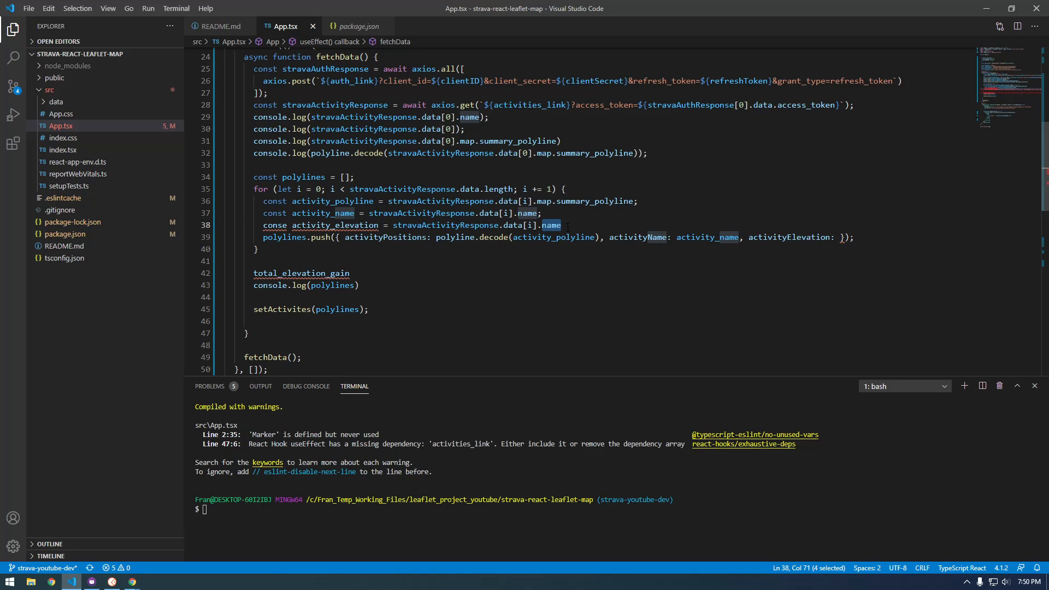
text(total_elevation_gain)
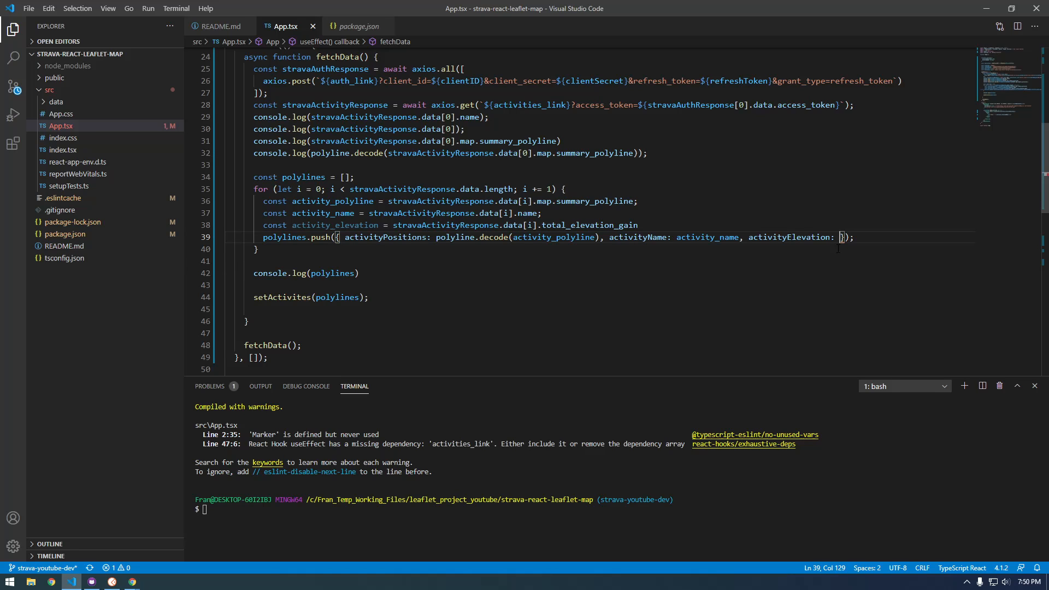
double_click(334, 225)
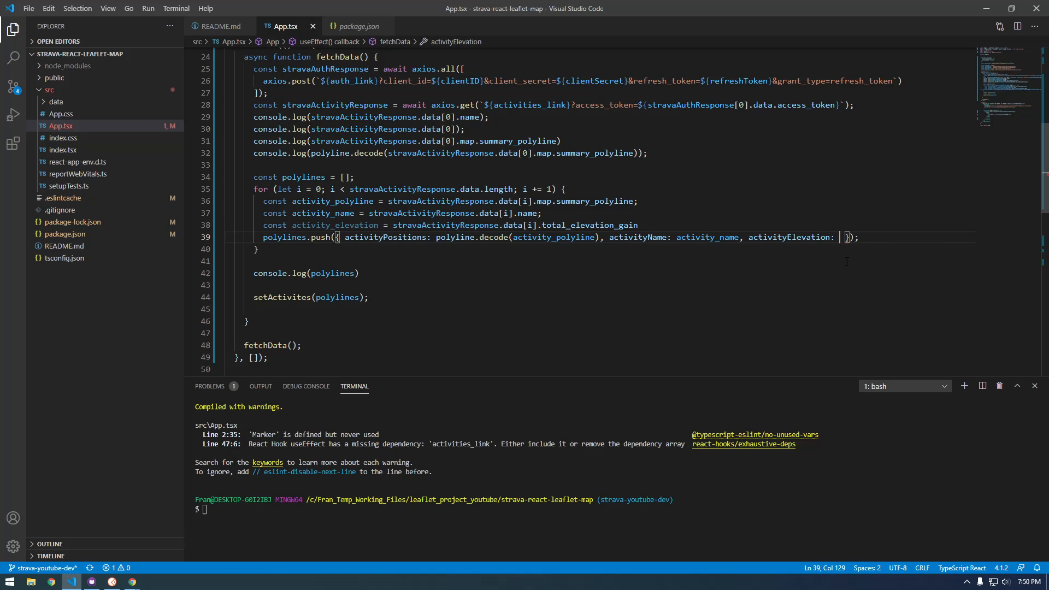
text(activity_elevation)
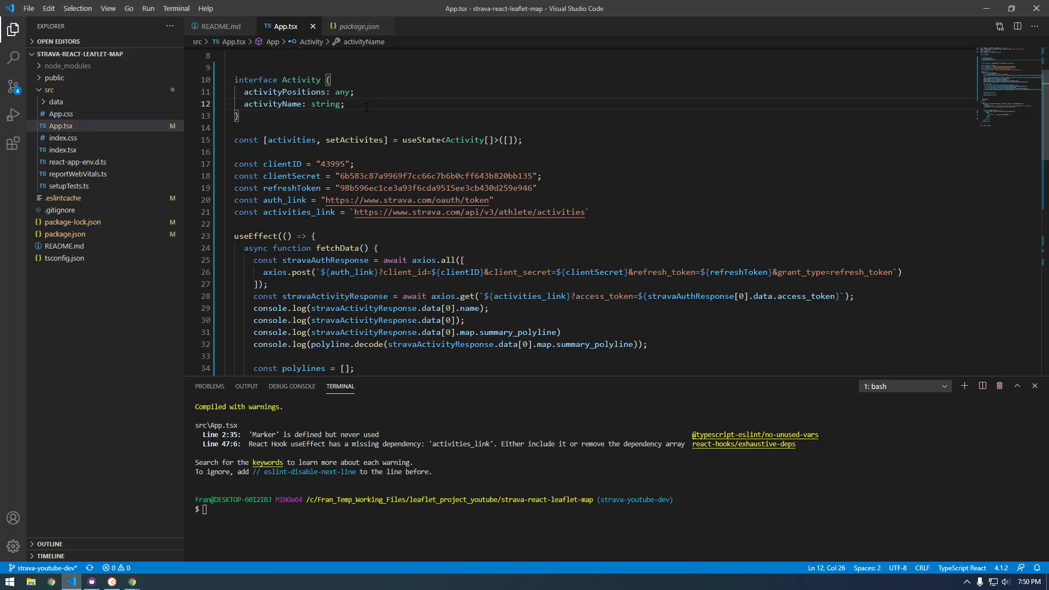
- Add activityElevation: number to the Activity interface and an empty <p></p> under the popup's h2
text(activity_elevation)
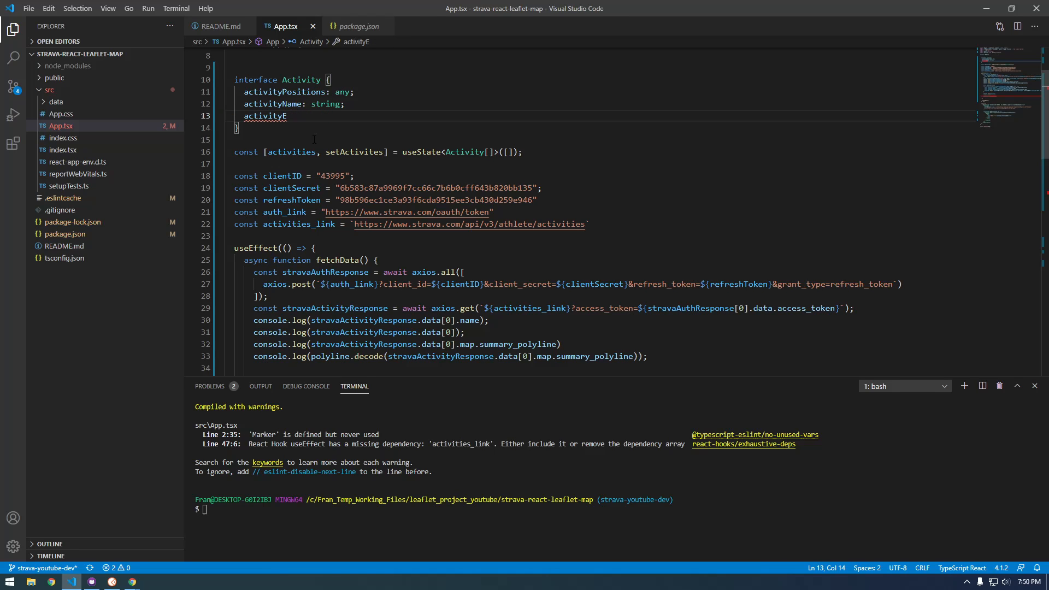
text(levation)
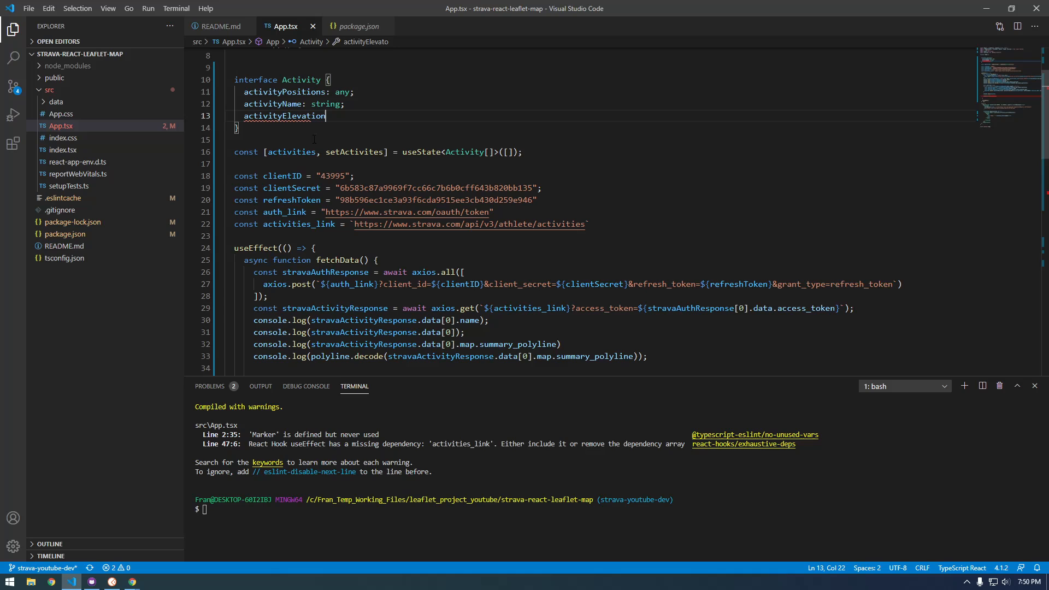
text(: n)
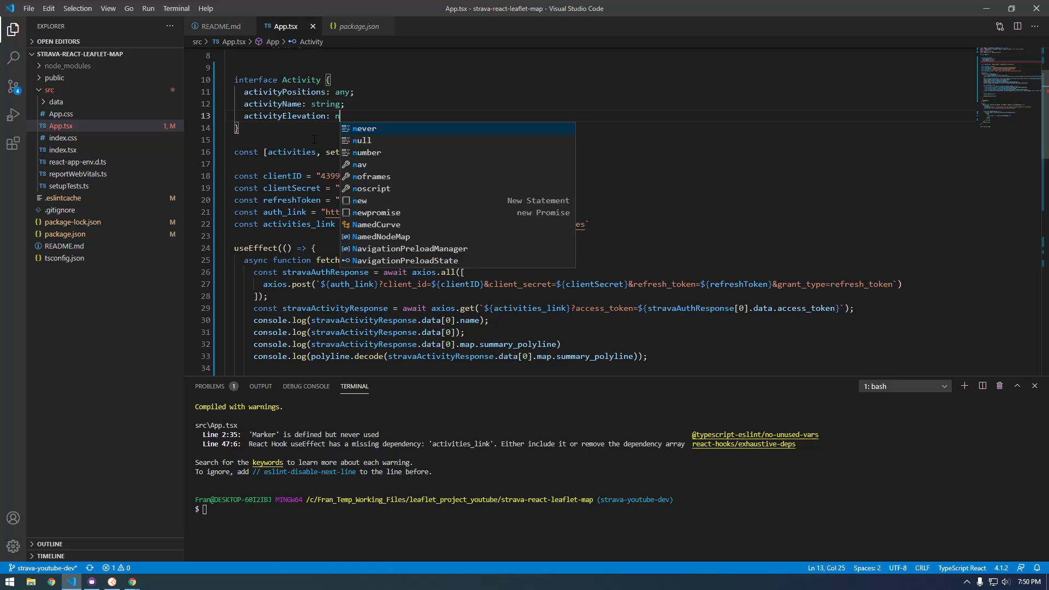
text(umber;)
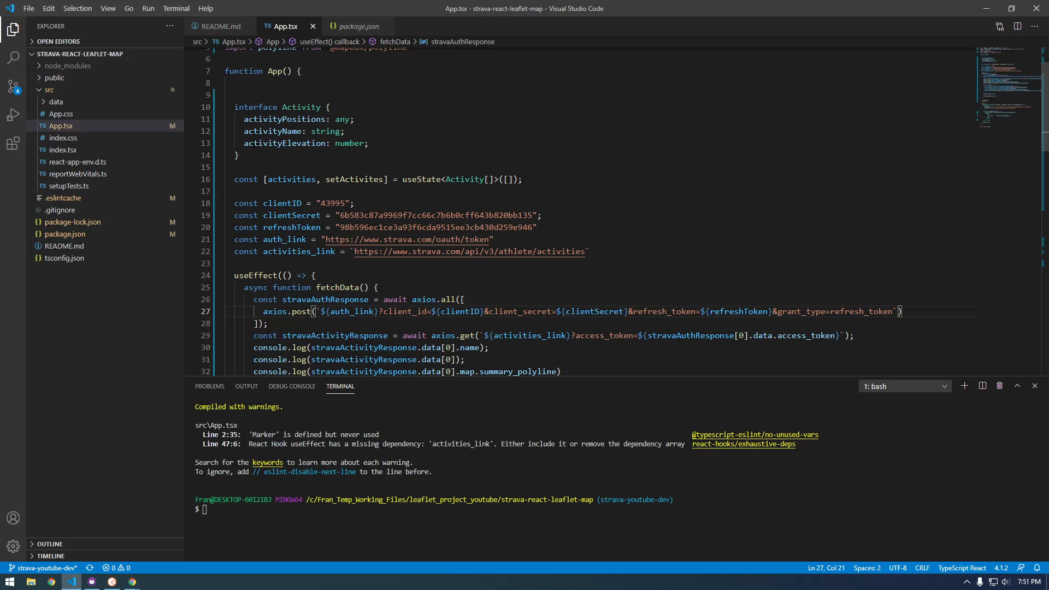
right_click(275, 143)
text(<p></p>)
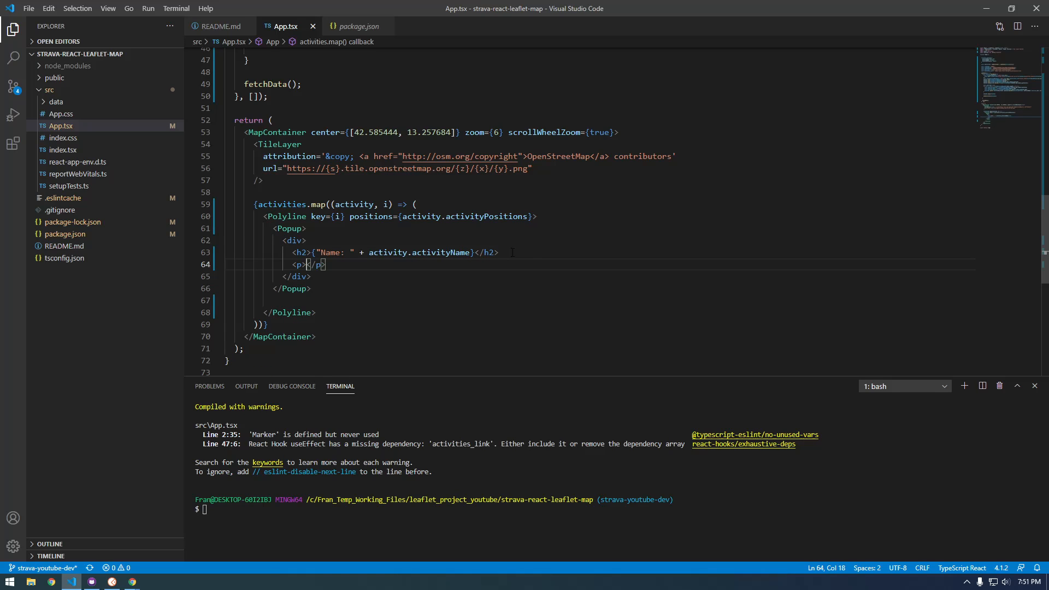
- Fill the popup paragraph with "Total Elevaation Gain: " + activity.activityElevation and run npm start
text("T)
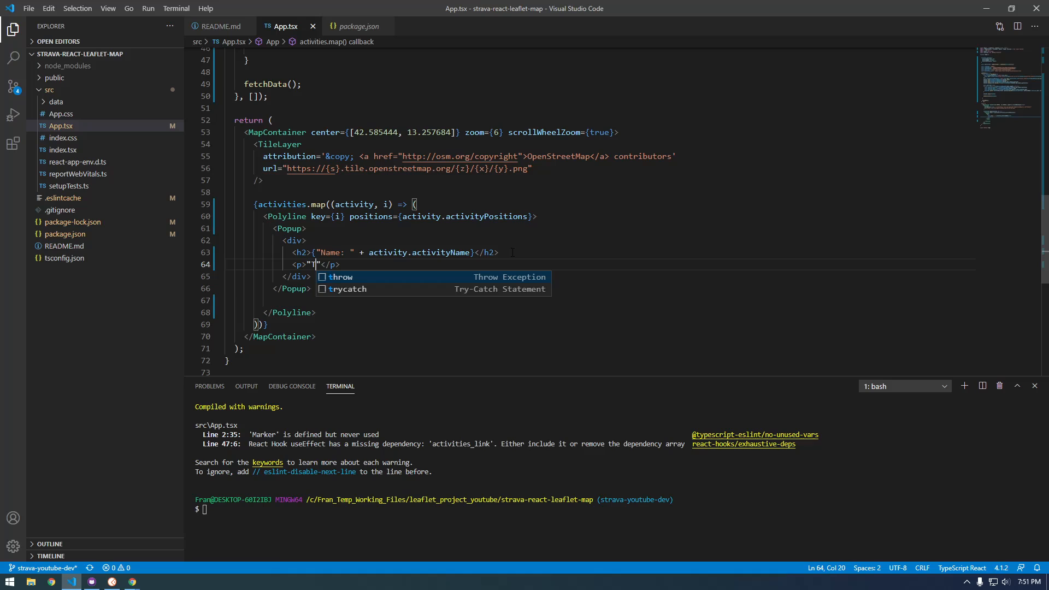
text(otal Elevaation Gain:)
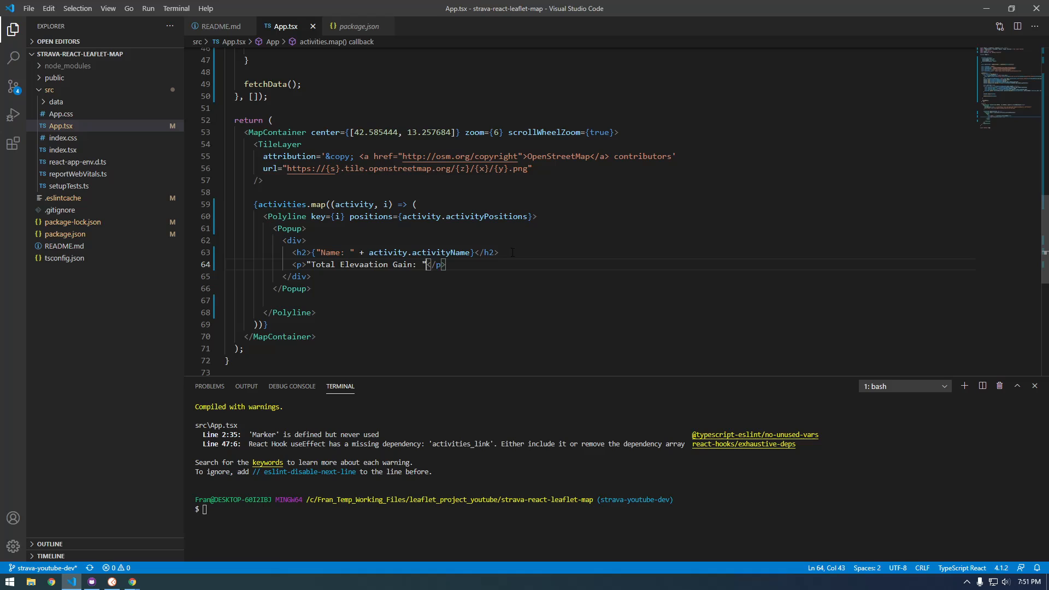
text(+ activityElevation)
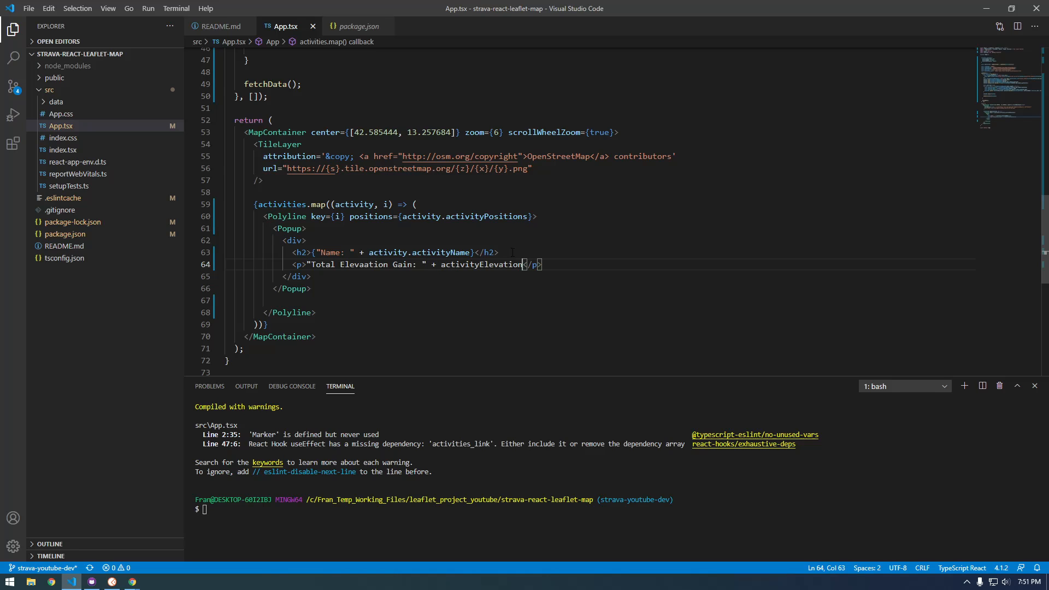
text(})
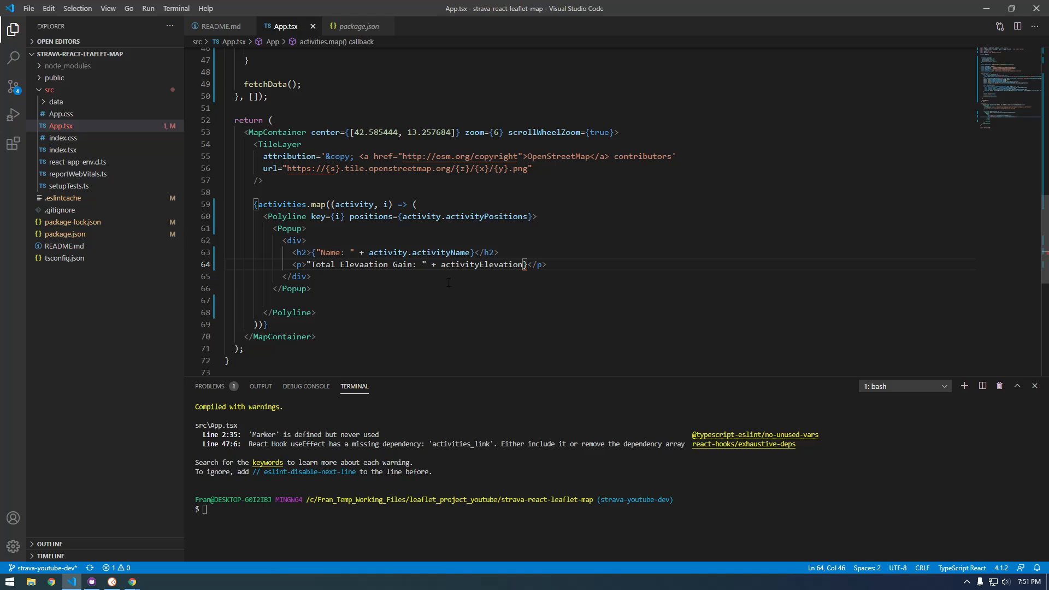
text({)
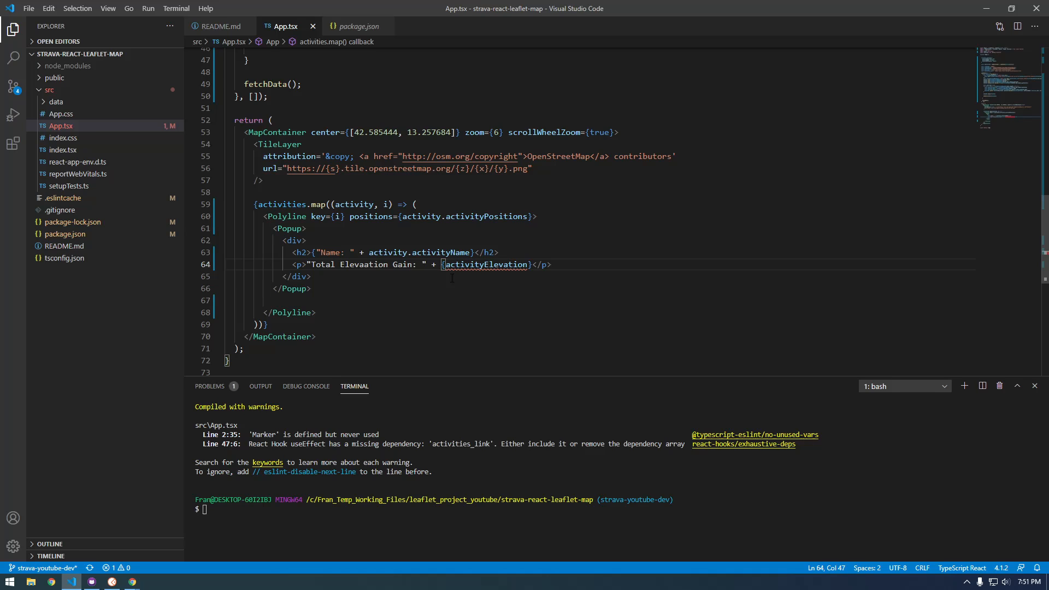
text(a)
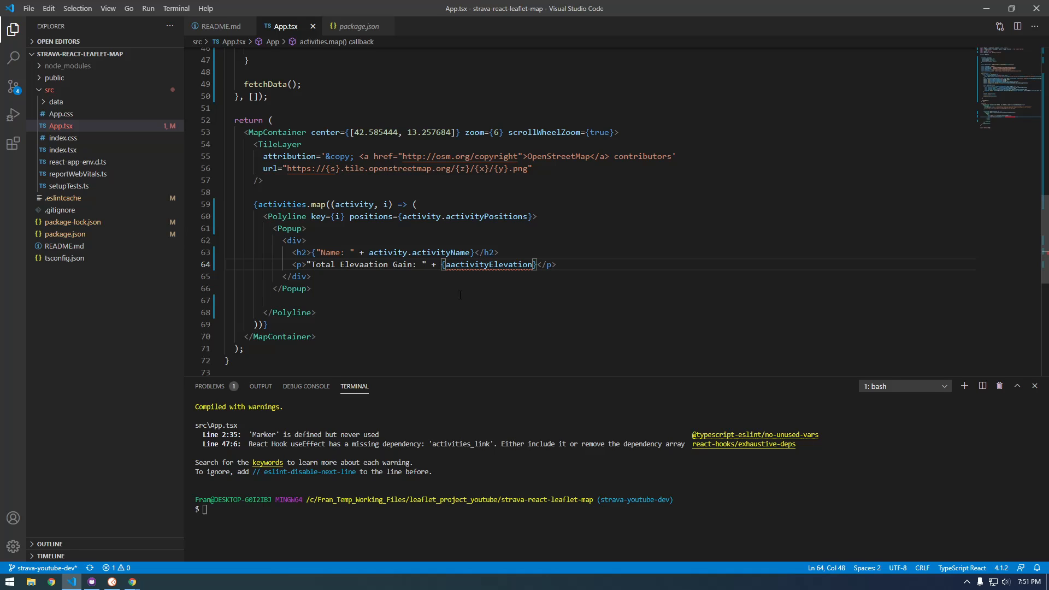
text(activity.)
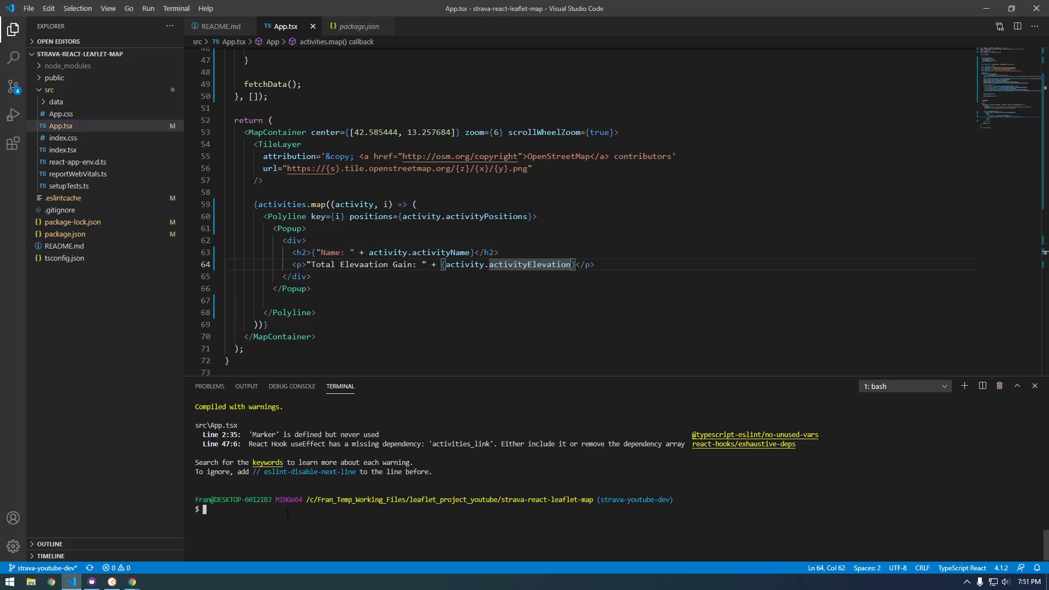
text(npm s)
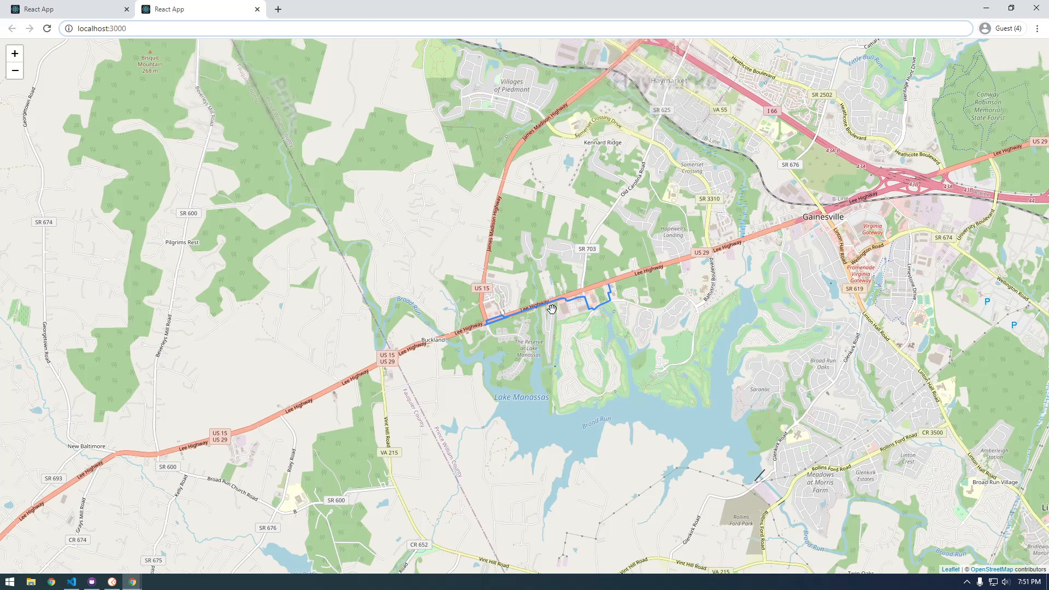
- Open the Lunch Run popup, fix the paragraph into a braced expression, and reopen it showing elevation gain 16.1
click(551, 308)
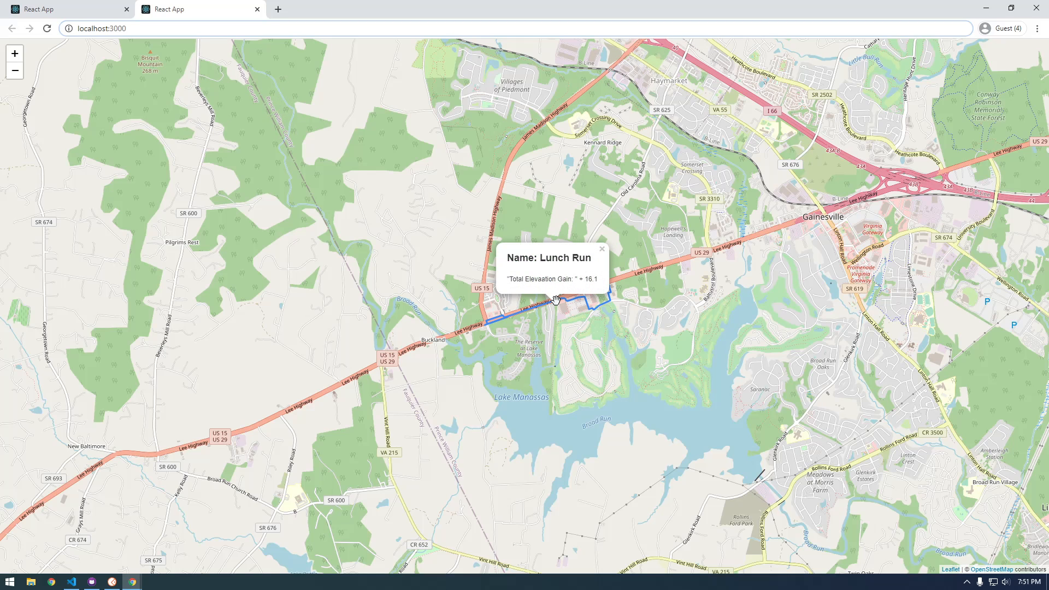
double_click(588, 279)
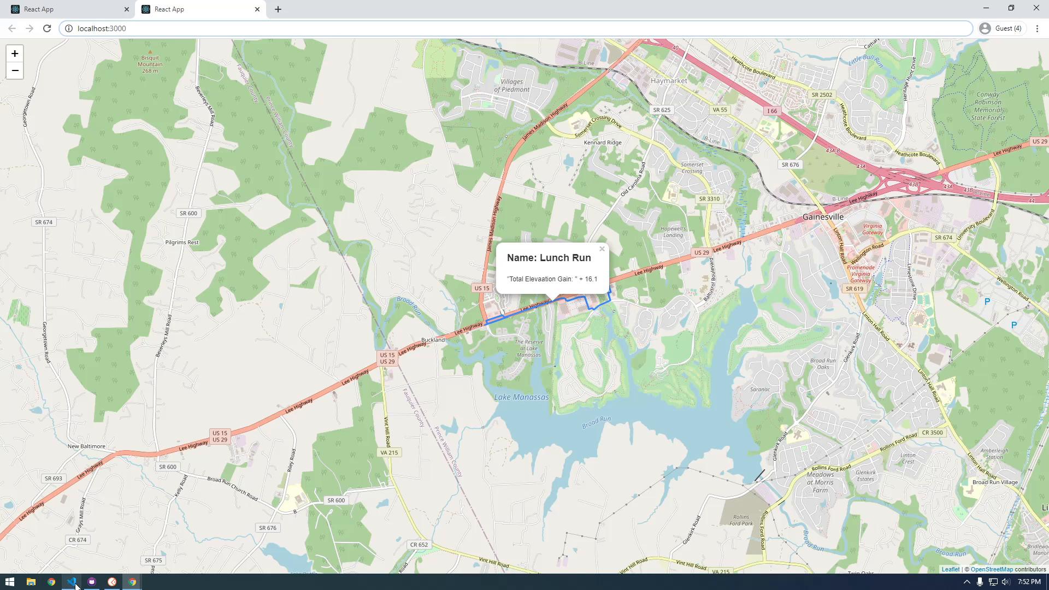
click(71, 580)
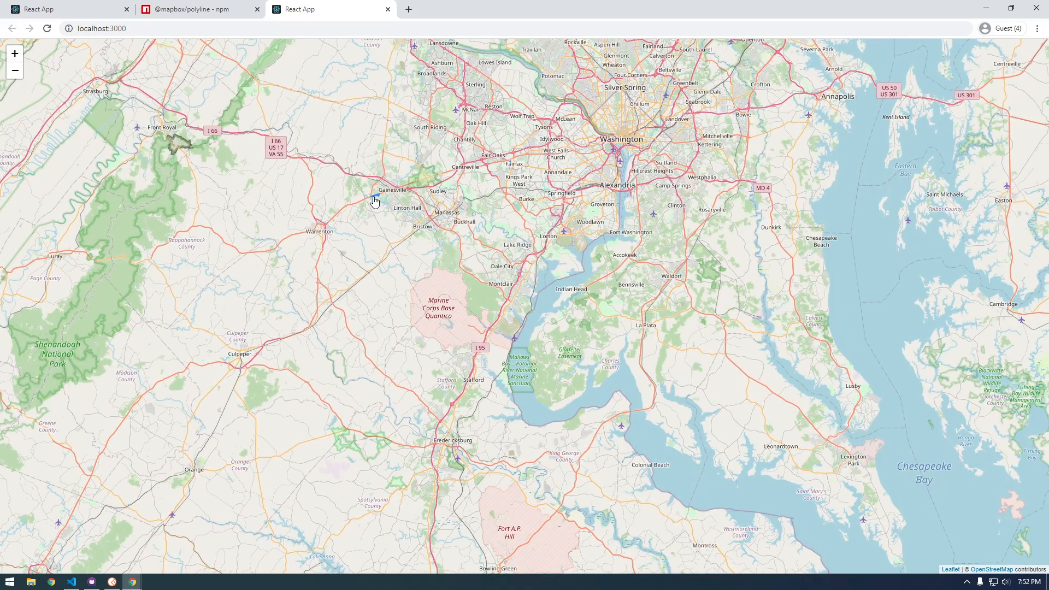
click(373, 199)
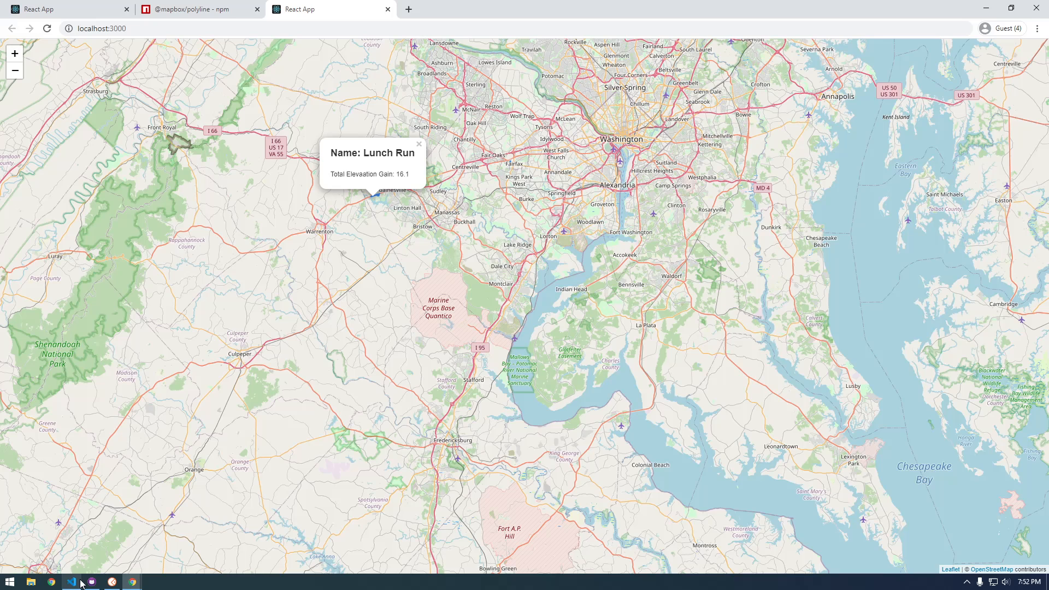
click(70, 581)
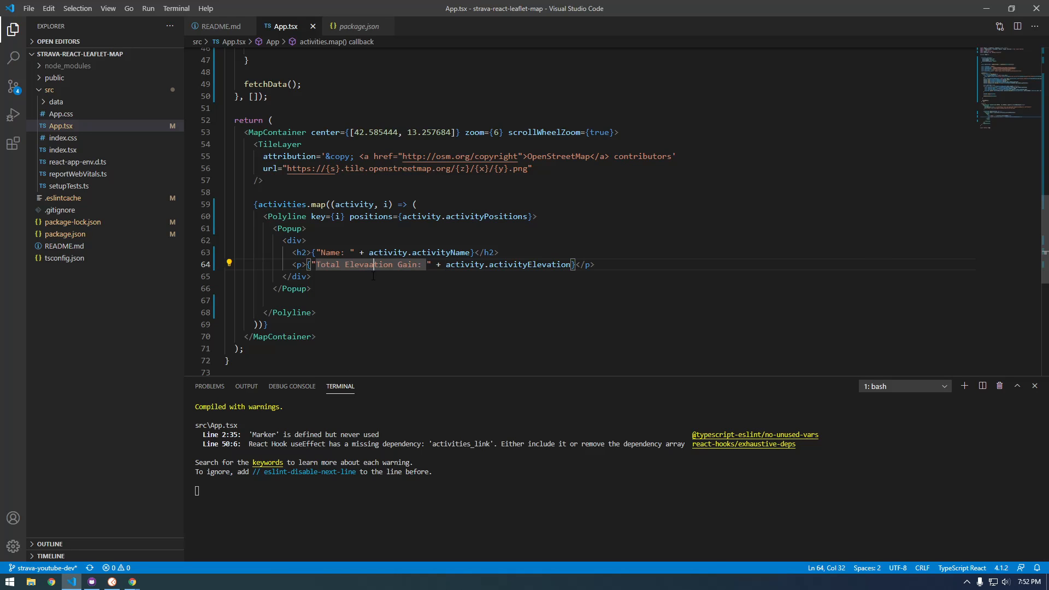
key(Backspace)
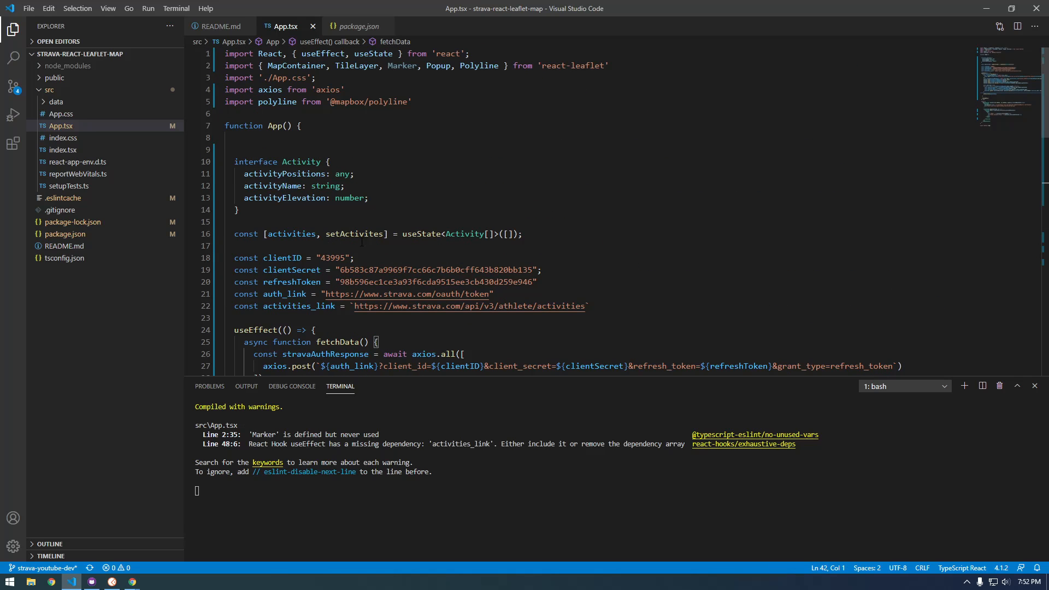
scroll(down, 3)
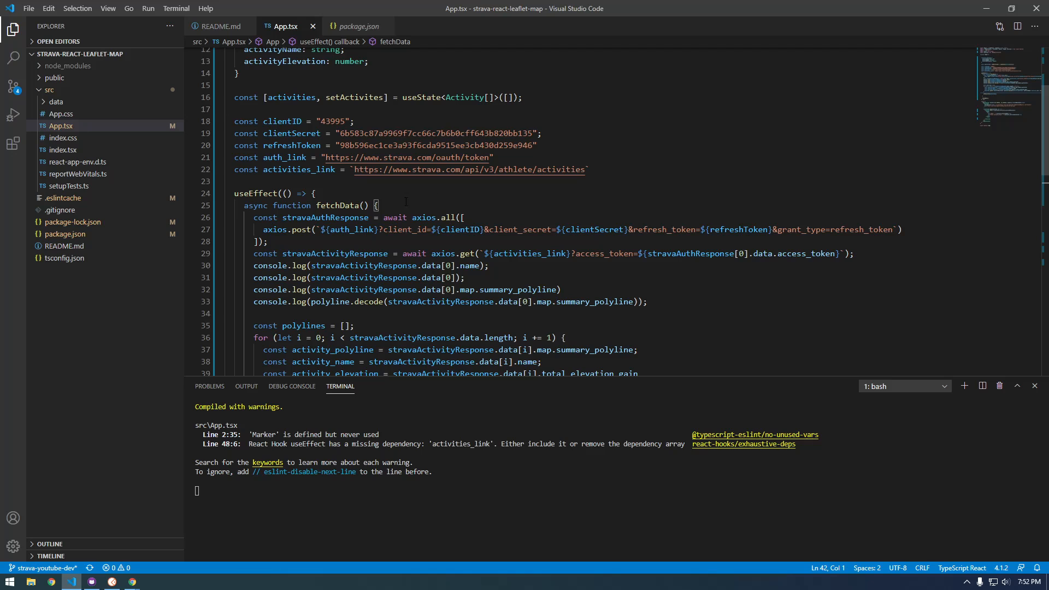
scroll(down, 3)
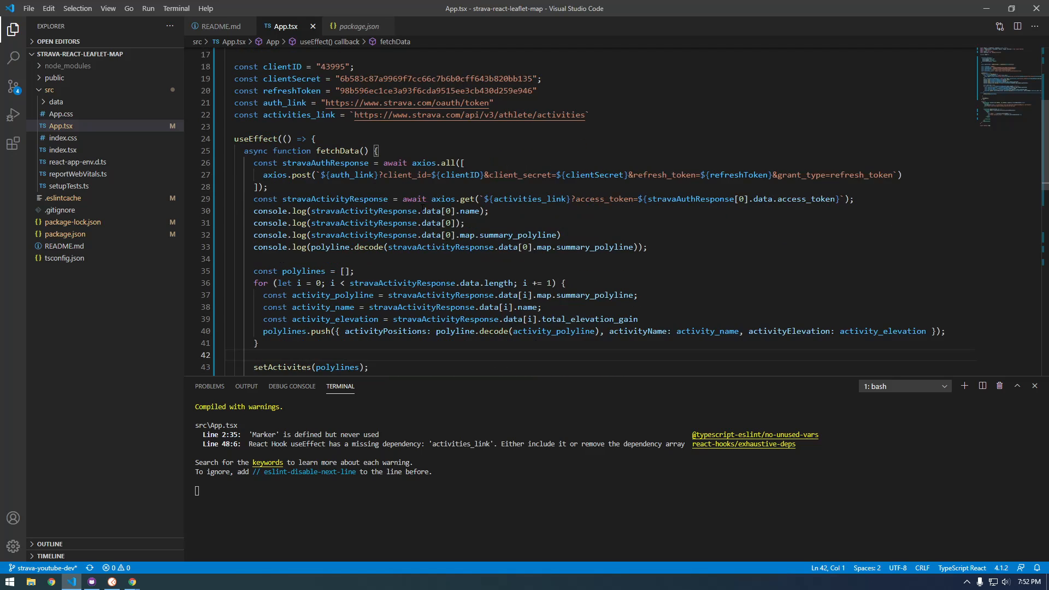
scroll(down, 3)
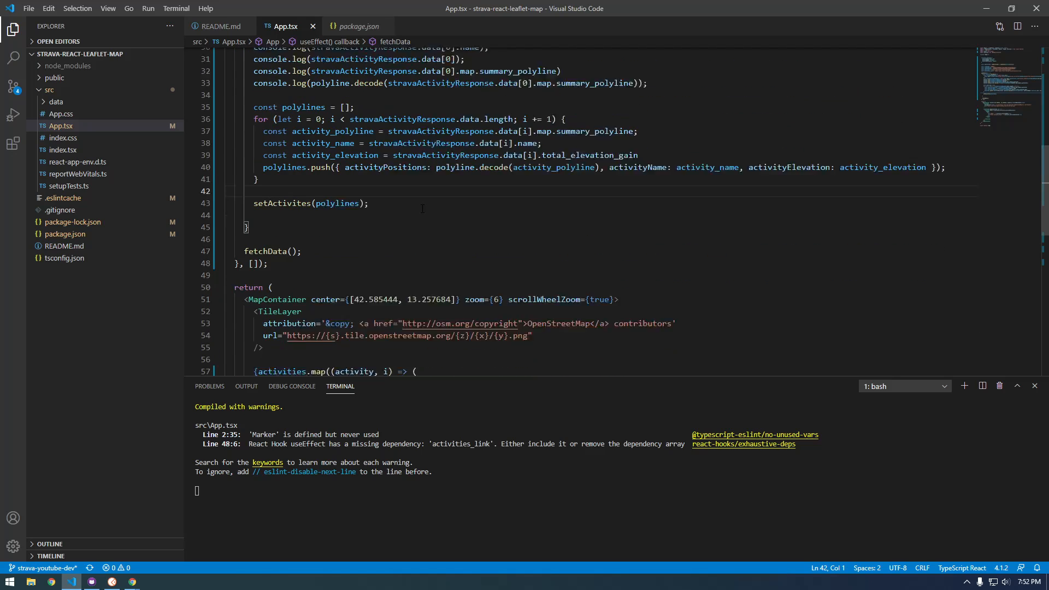
scroll(down, 3)
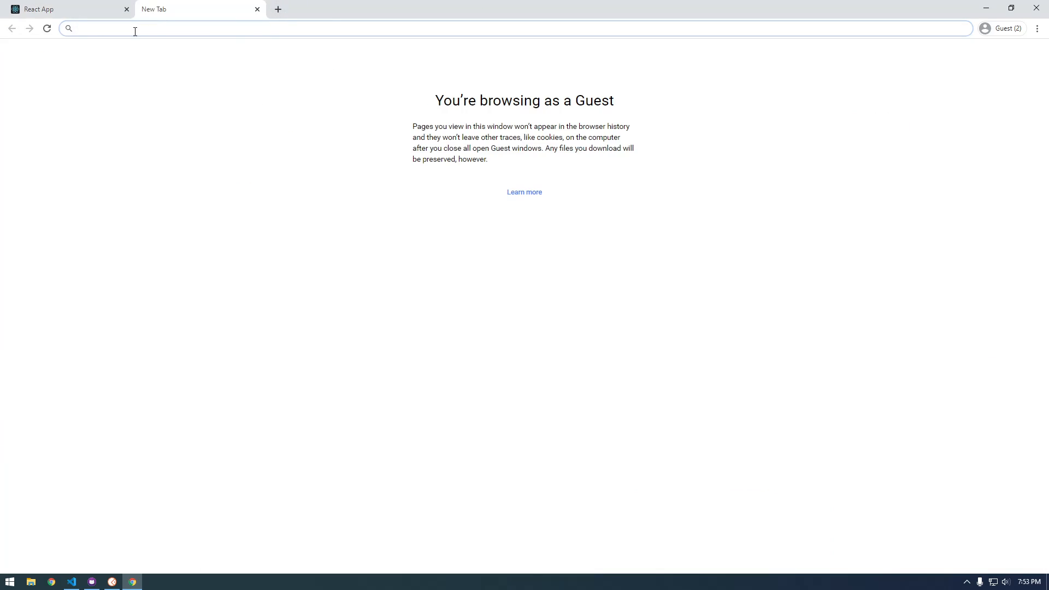
- Search 'leaflet basemap providers', preview Esri.WorldImagery on Leaflet-providers and select its tile URL
text(leaflet bas)
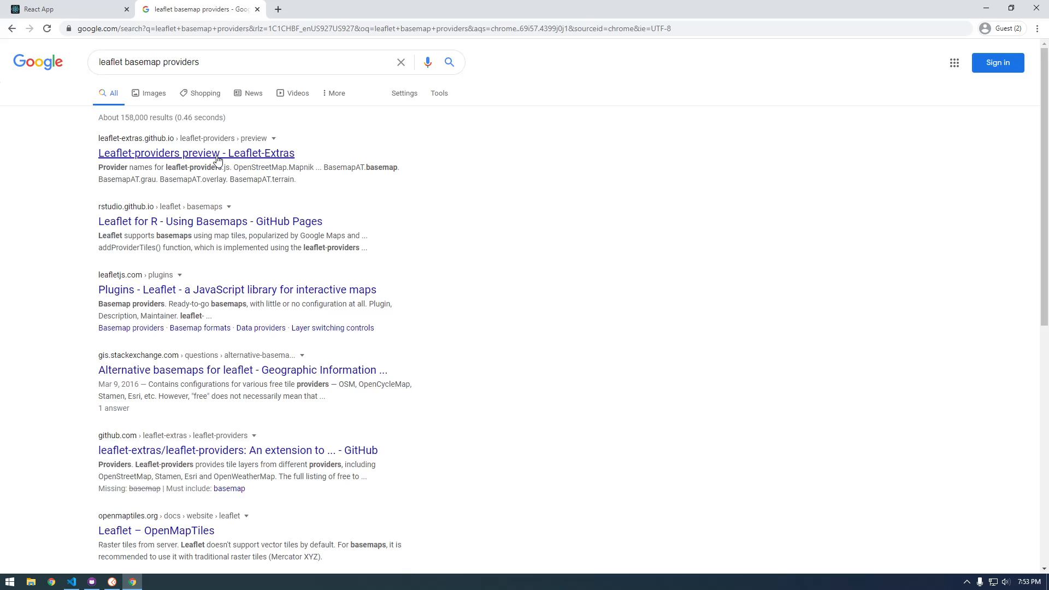
click(195, 153)
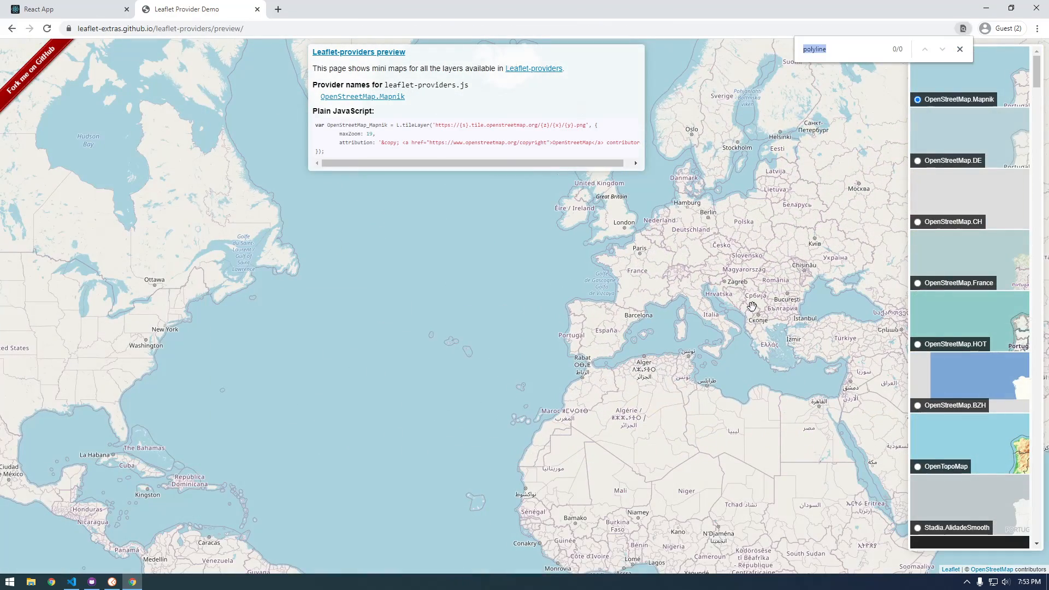
text(esri)
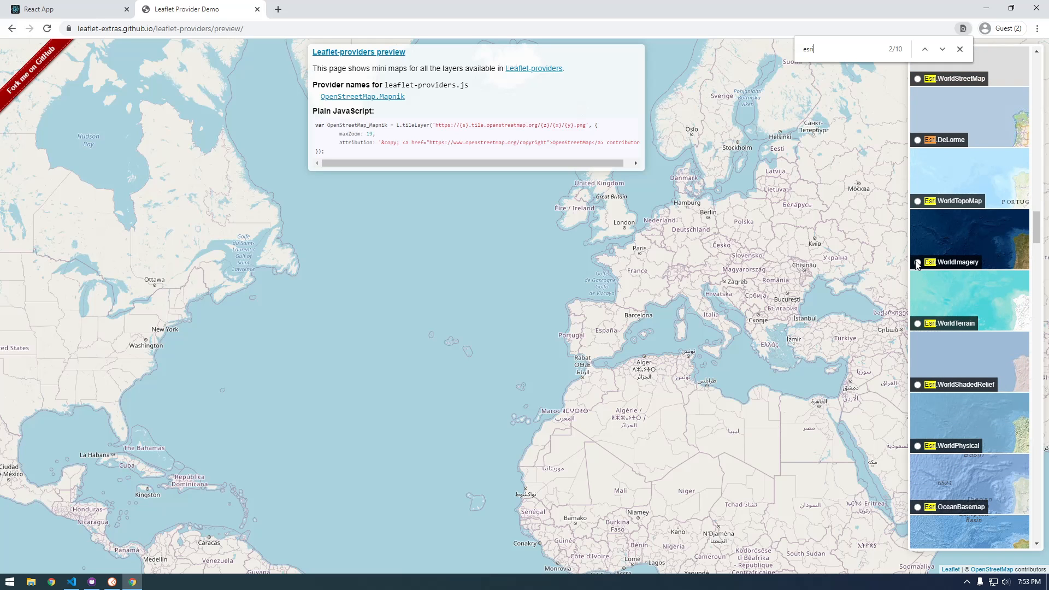
click(917, 261)
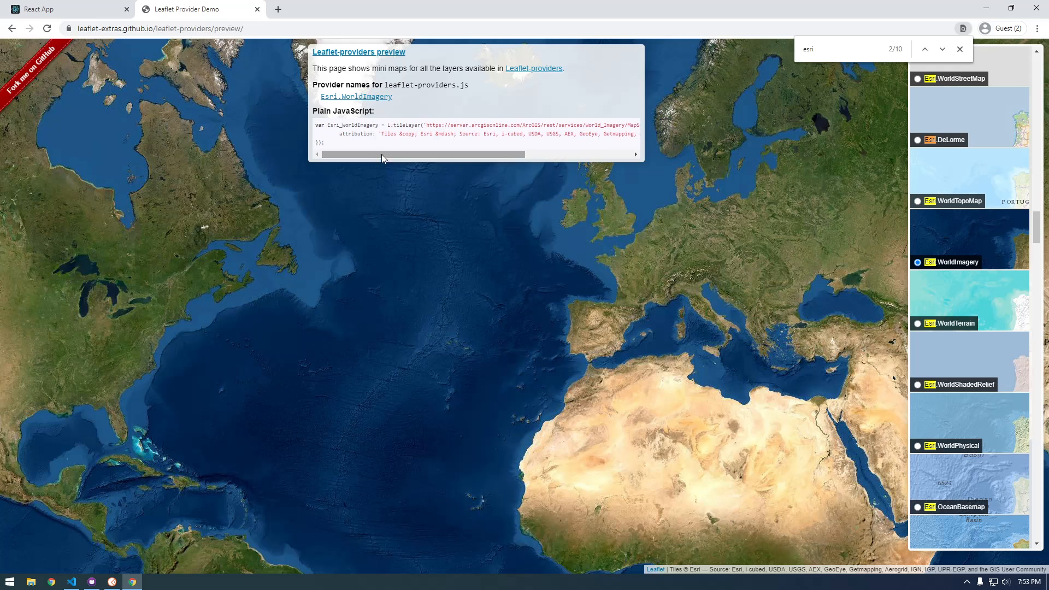
drag(423, 124, 498, 125)
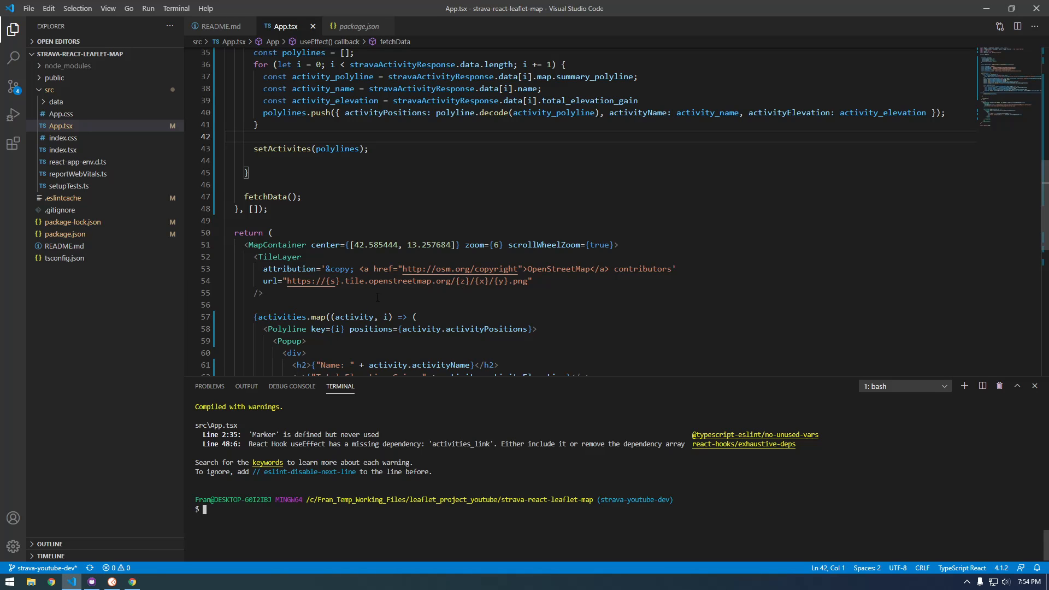
- Replace the OpenStreetMap TileLayer url with the Esri World Imagery URL and run npm start
drag(287, 281, 507, 281)
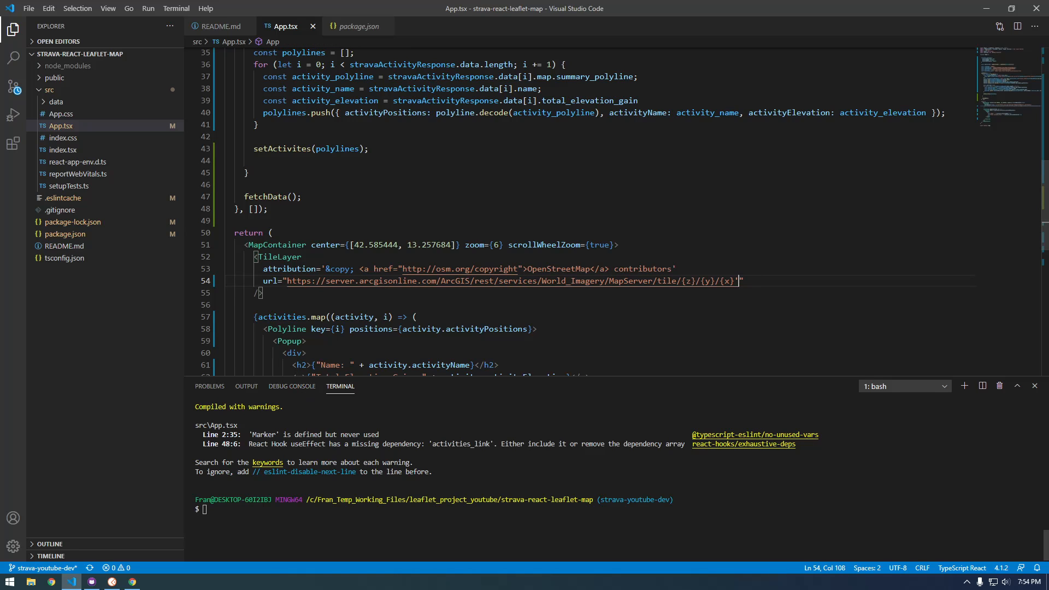
text(npm st)
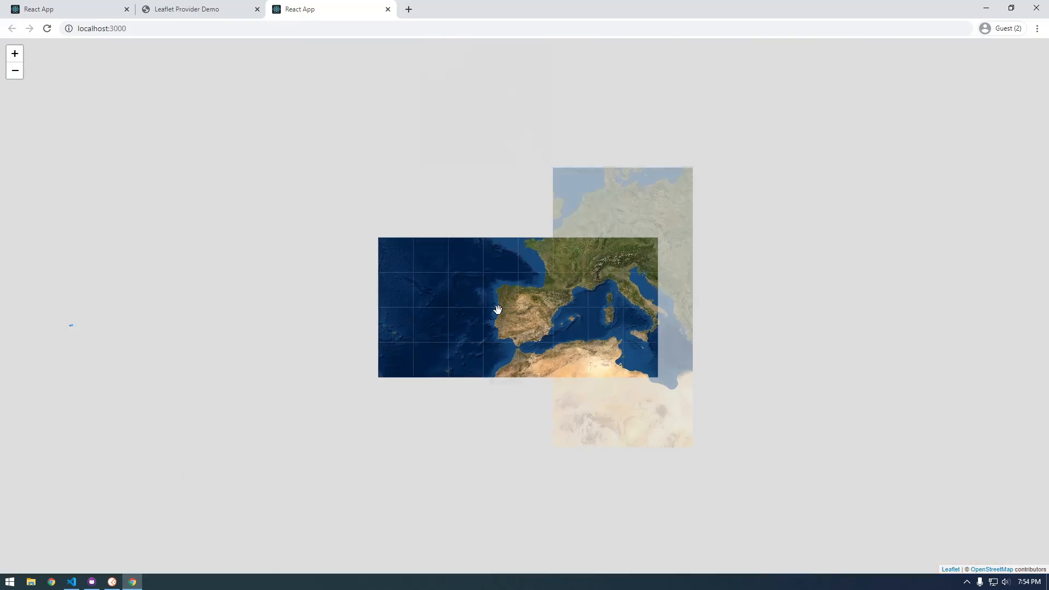
- Highlight the Esri WorldImagery attribution string in the Leaflet Provider Demo snippet
click(194, 8)
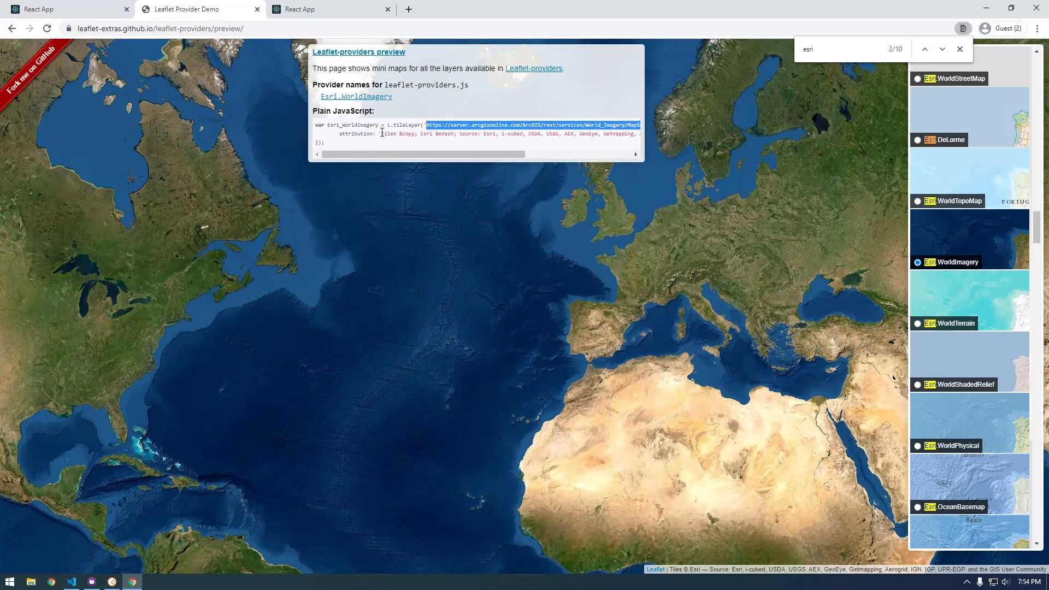
scroll(right, 3)
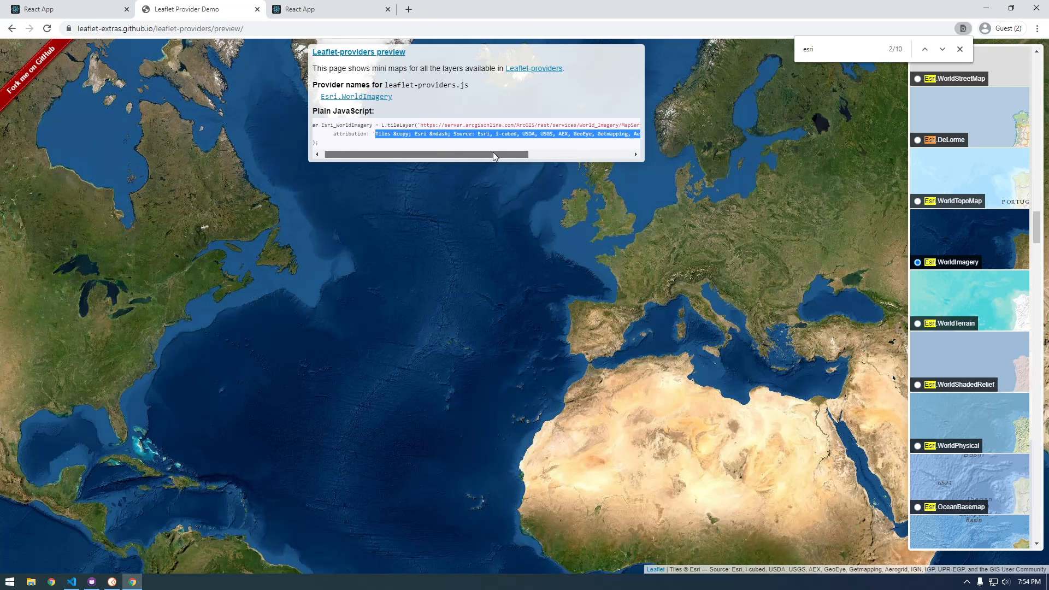
click(70, 580)
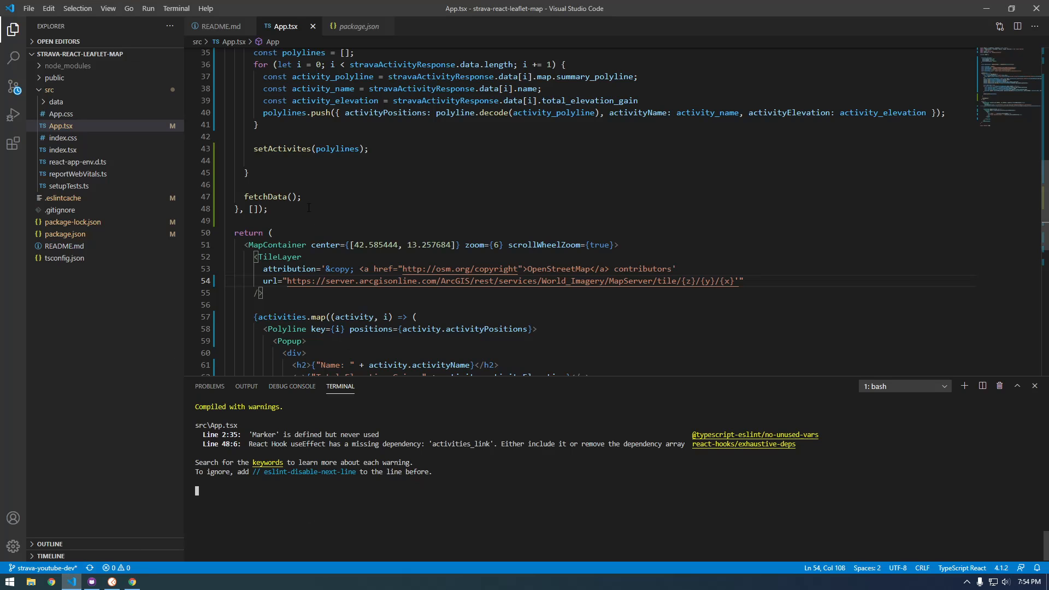
drag(327, 269, 452, 269)
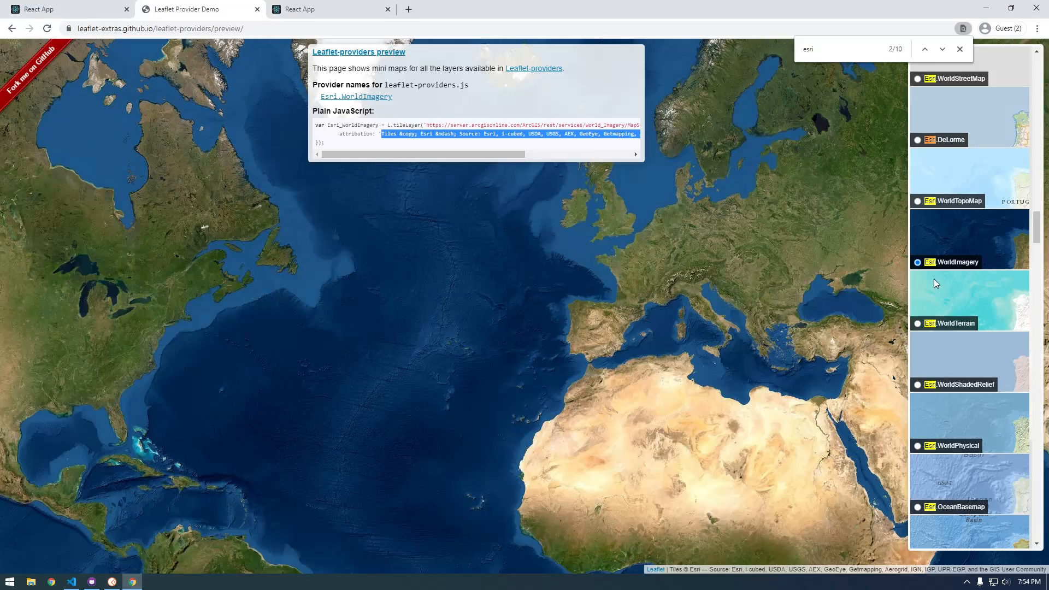
- View the React app map with satellite imagery and show an activity route's popup
scroll(down, 3)
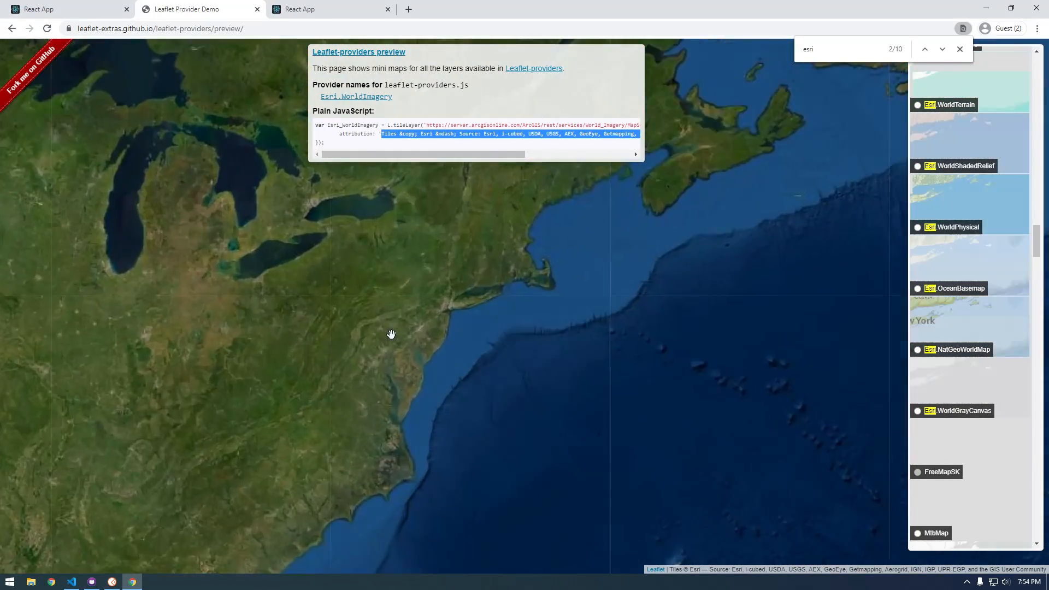
drag(391, 333, 416, 359)
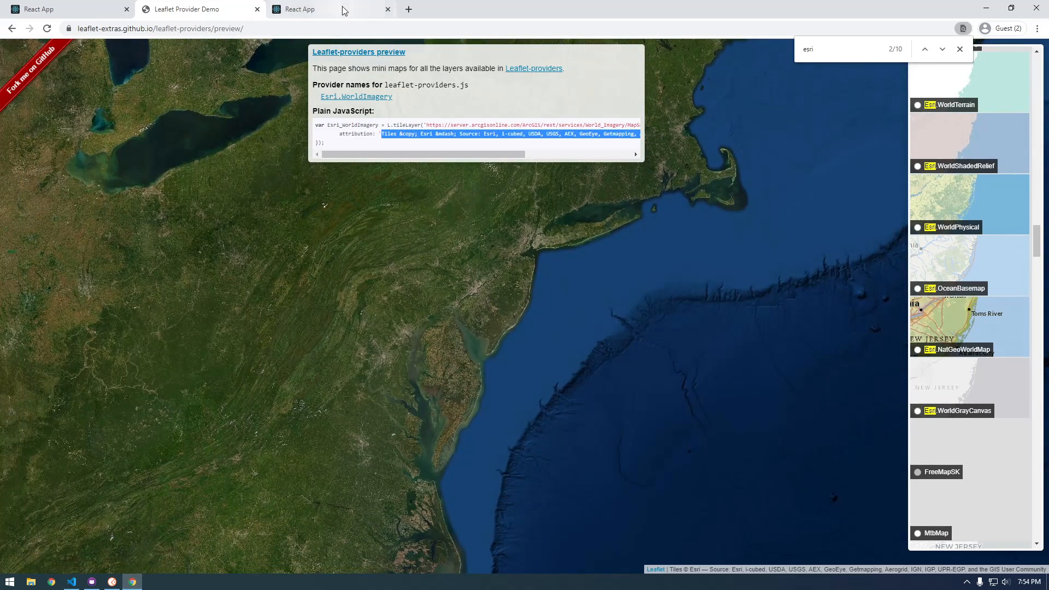
click(328, 9)
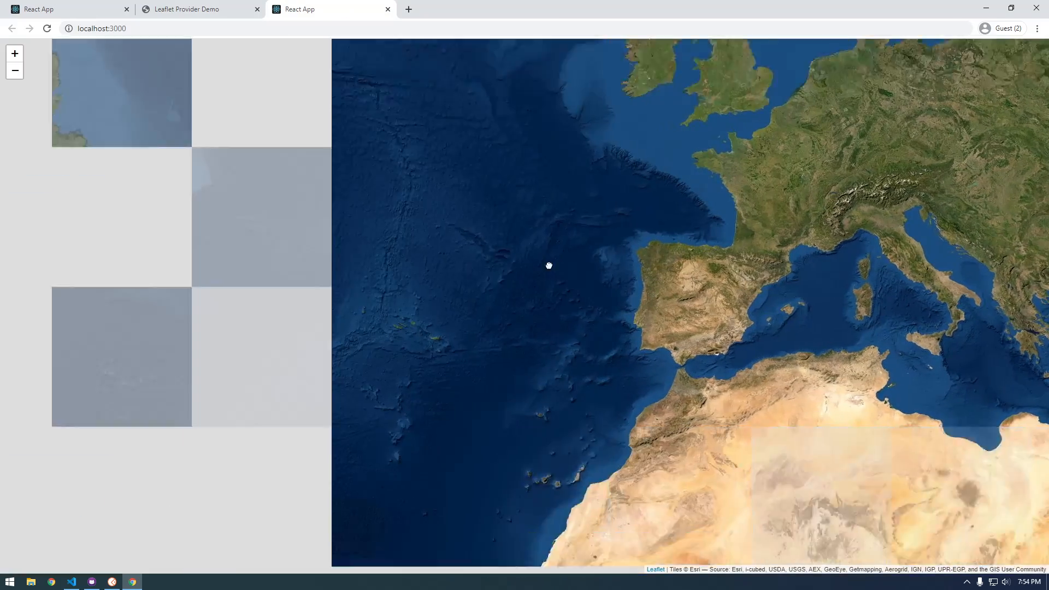
drag(549, 264, 429, 217)
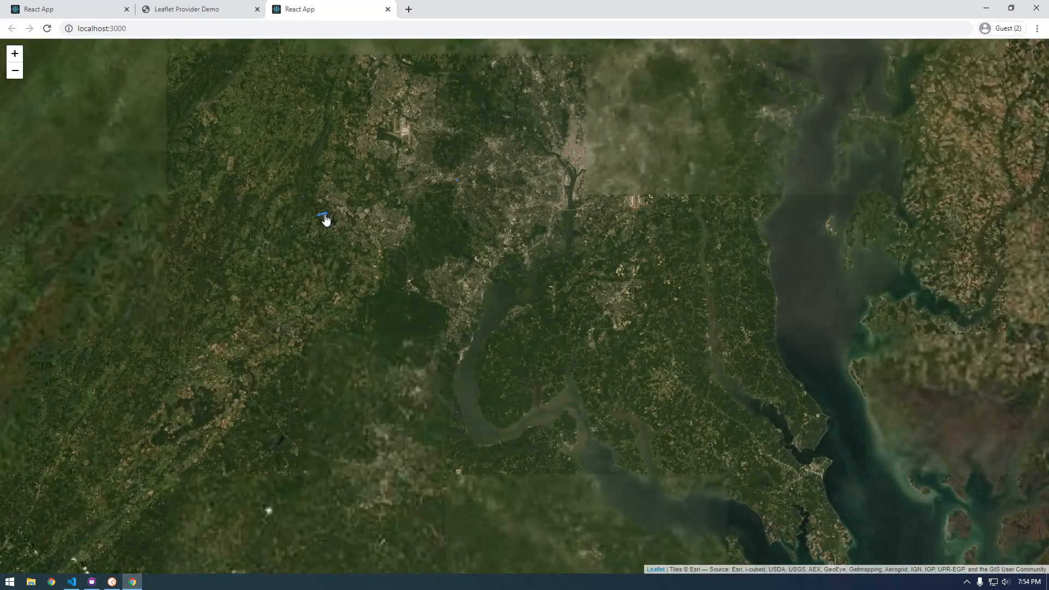
click(325, 217)
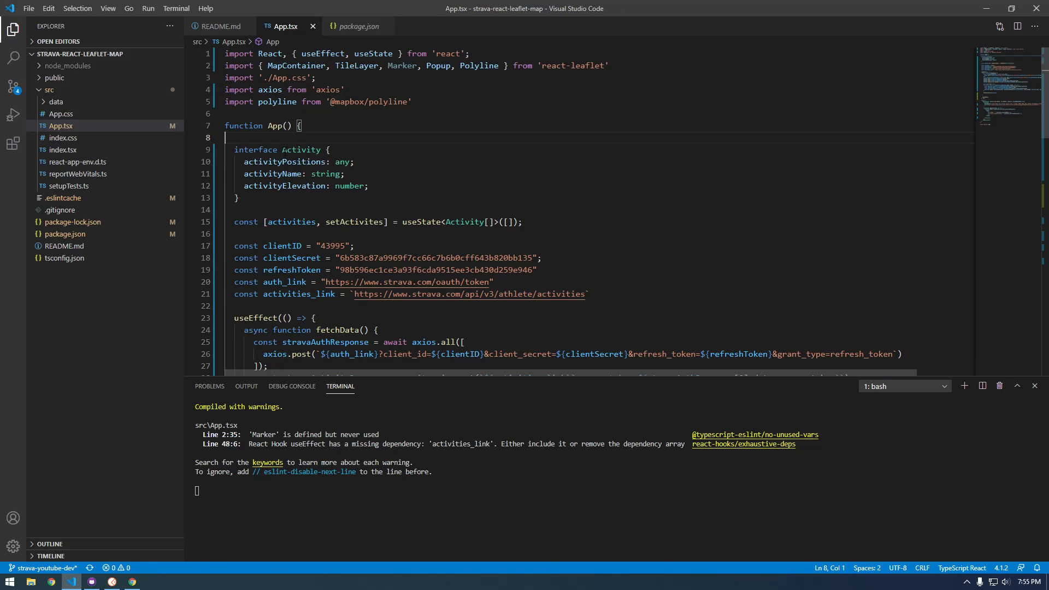
- Delete the four console.log debugging lines from fetchData in App.tsx
scroll(down, 3)
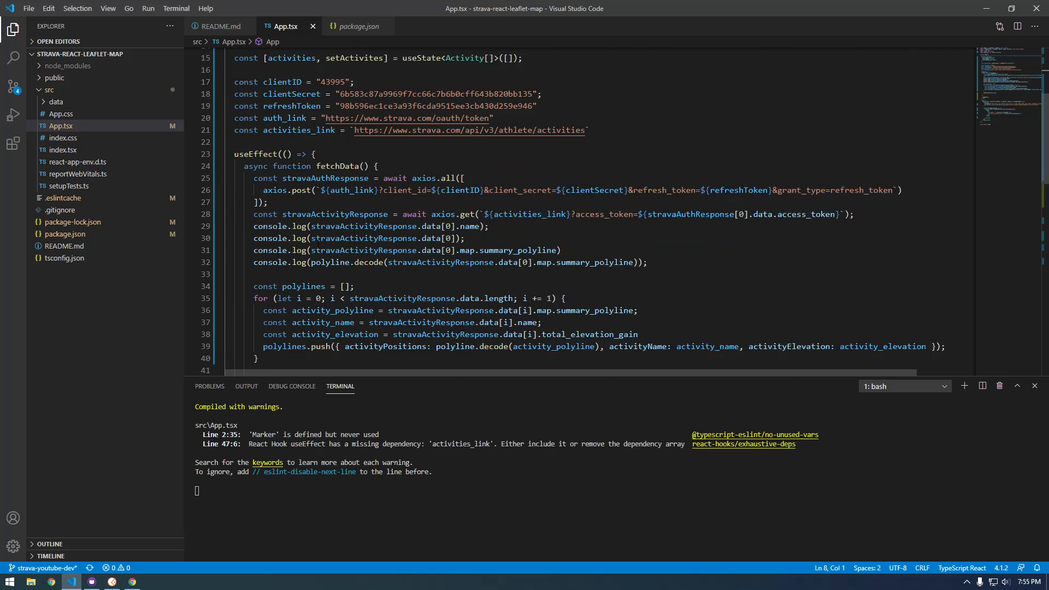
scroll(down, 3)
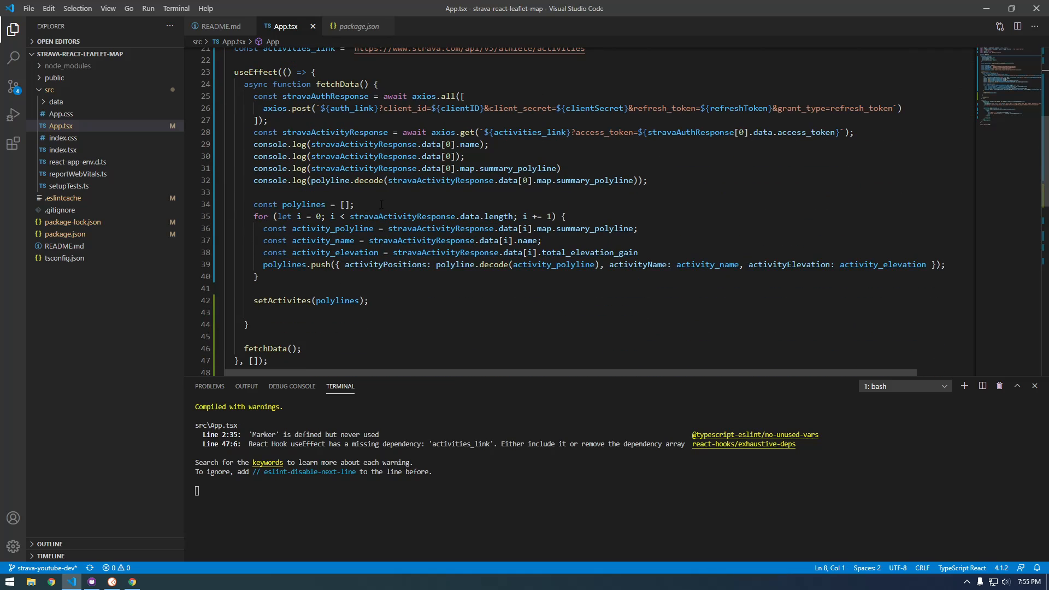
drag(254, 145, 647, 181)
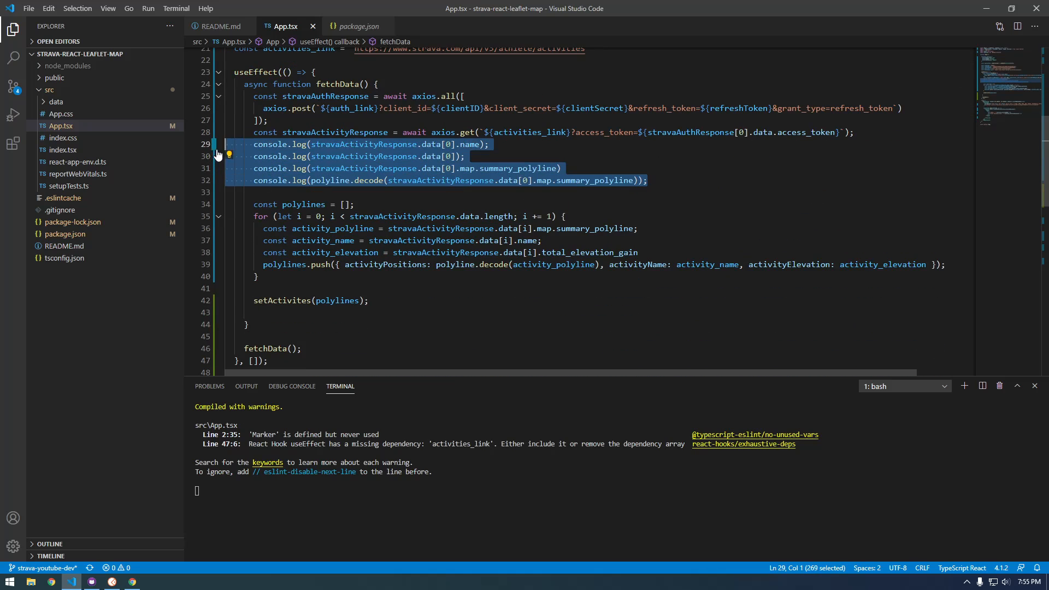
key(Delete)
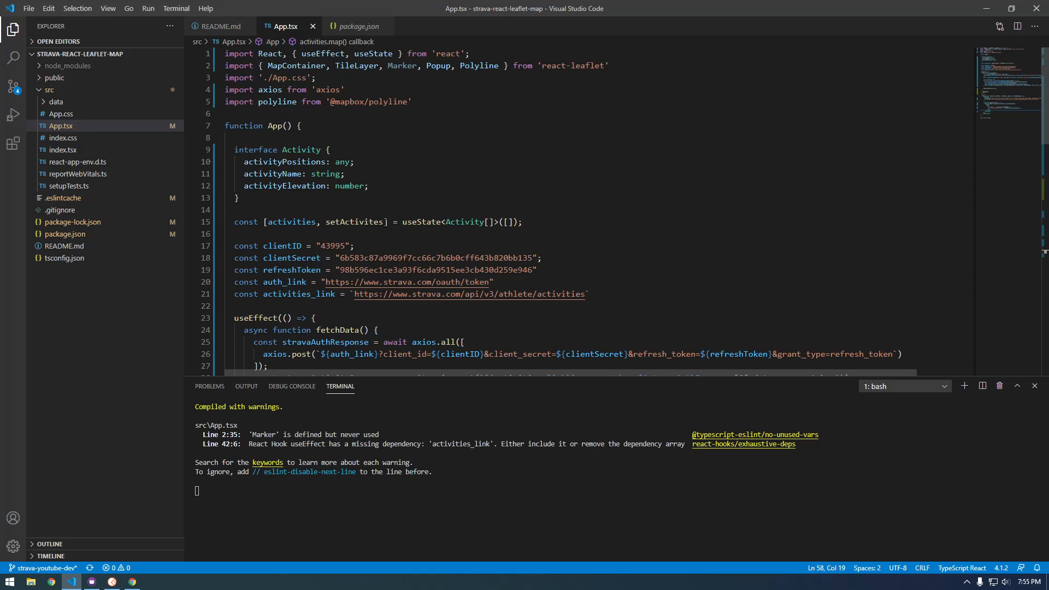
scroll(down, 3)
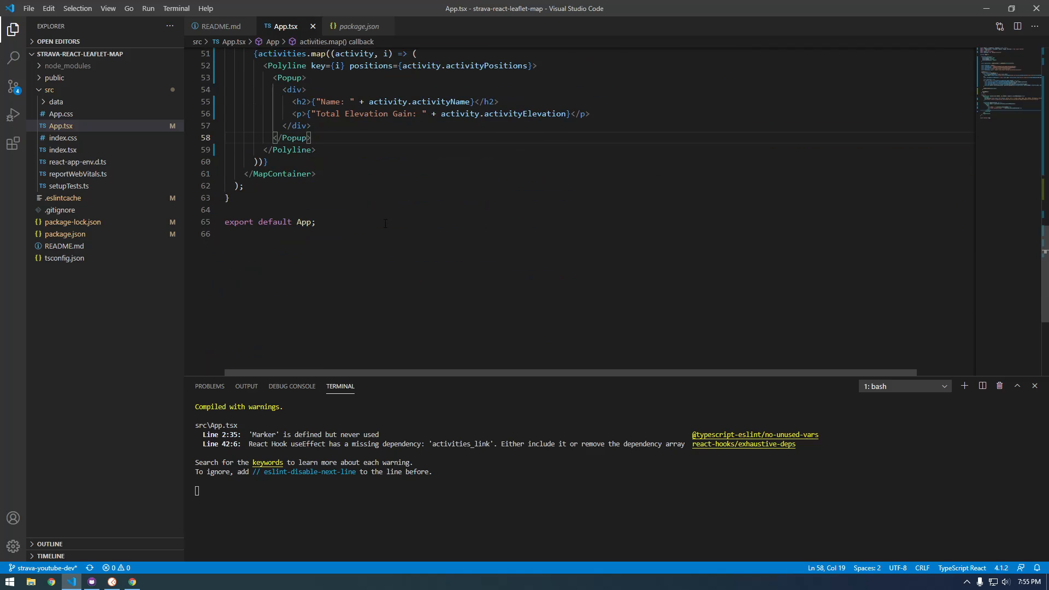